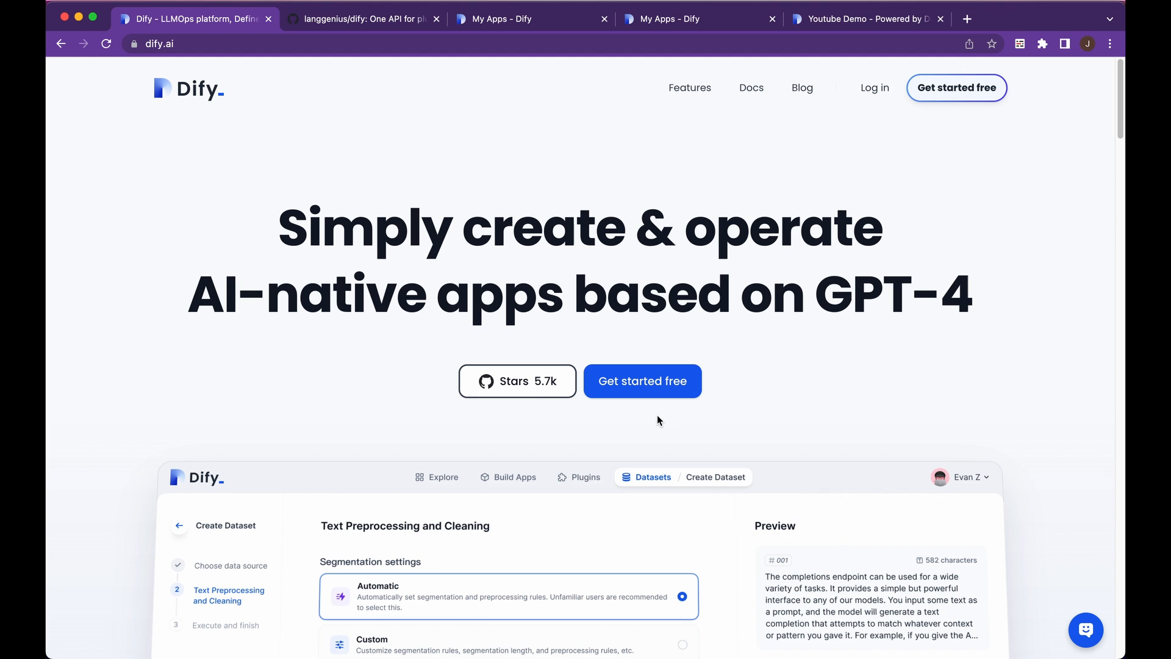
# Step: Scroll the langgenius/dify repository page down past the file list to the README
pyautogui.scroll(-3)
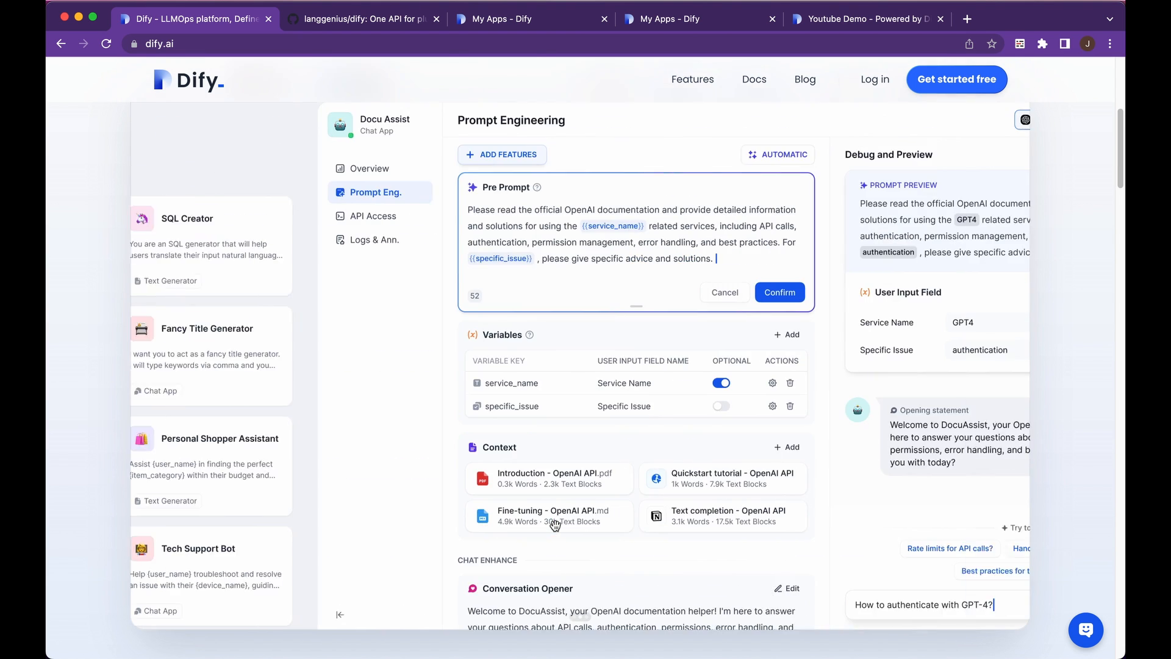
pyautogui.scroll(-3)
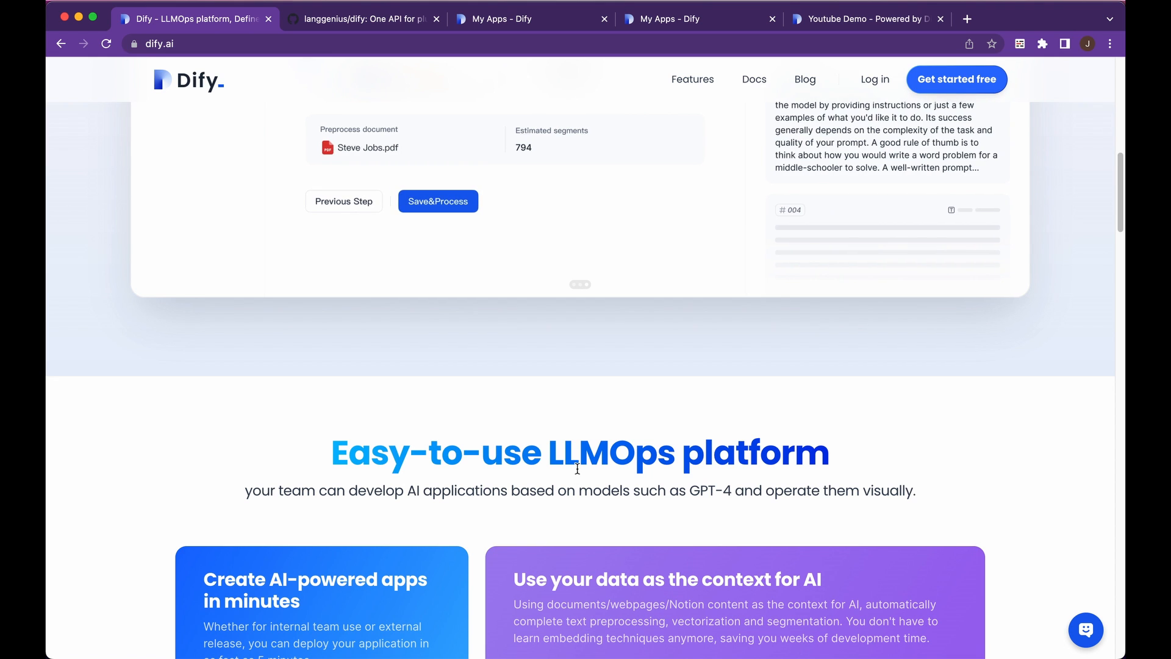
pyautogui.scroll(-3)
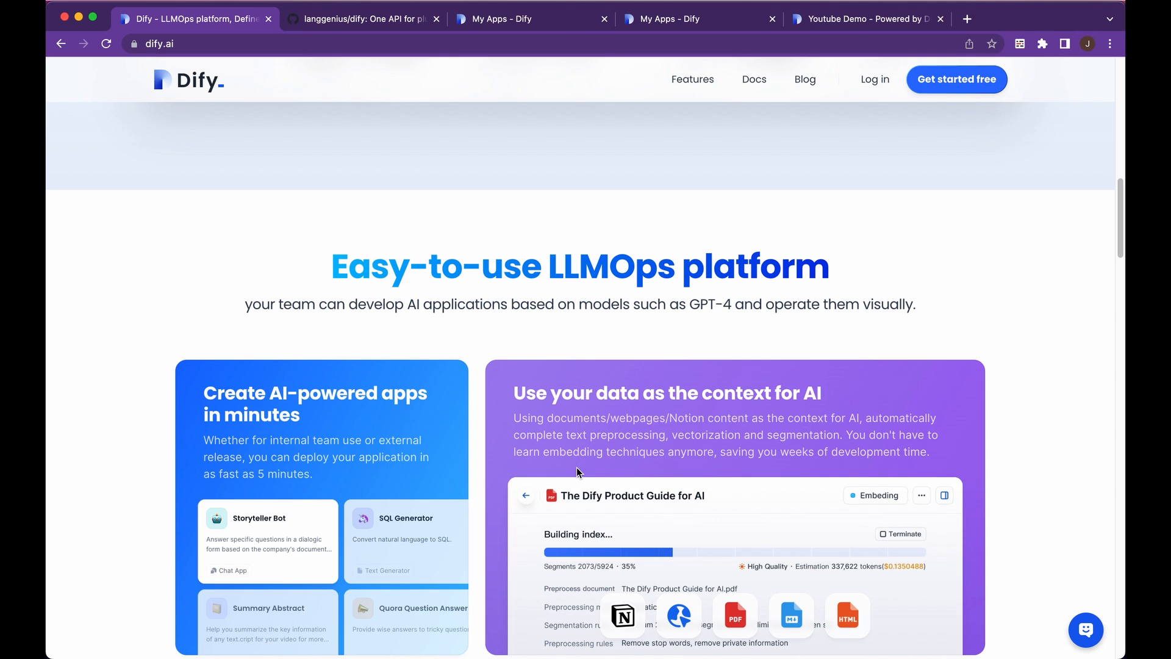
pyautogui.moveTo(617, 355)
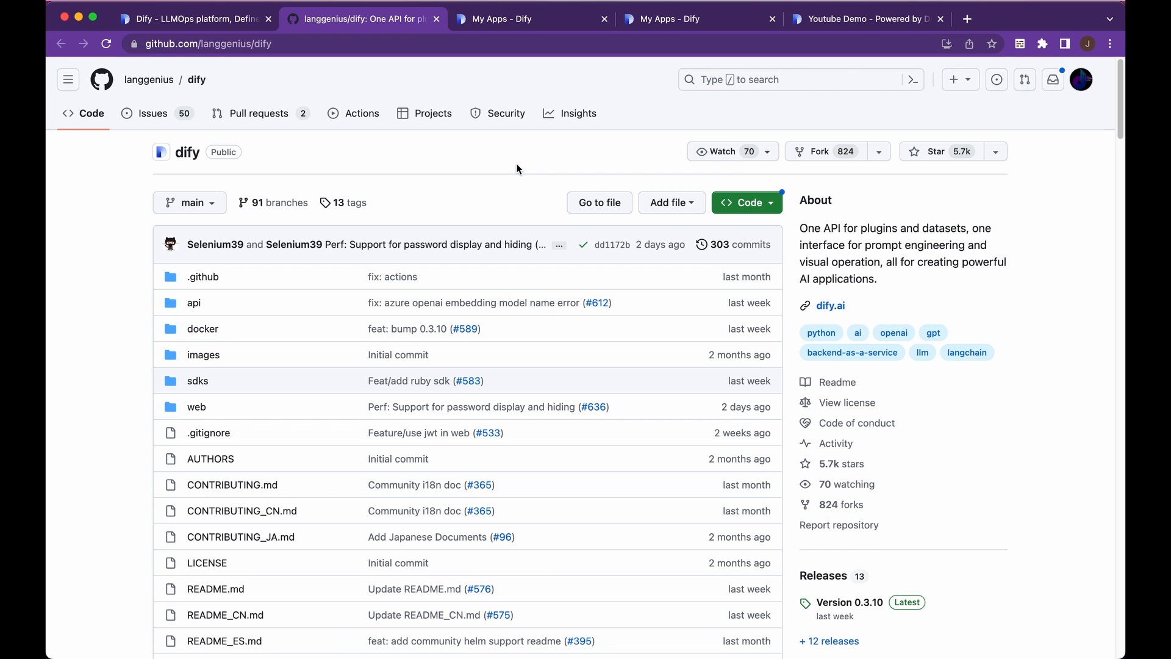
pyautogui.scroll(-3)
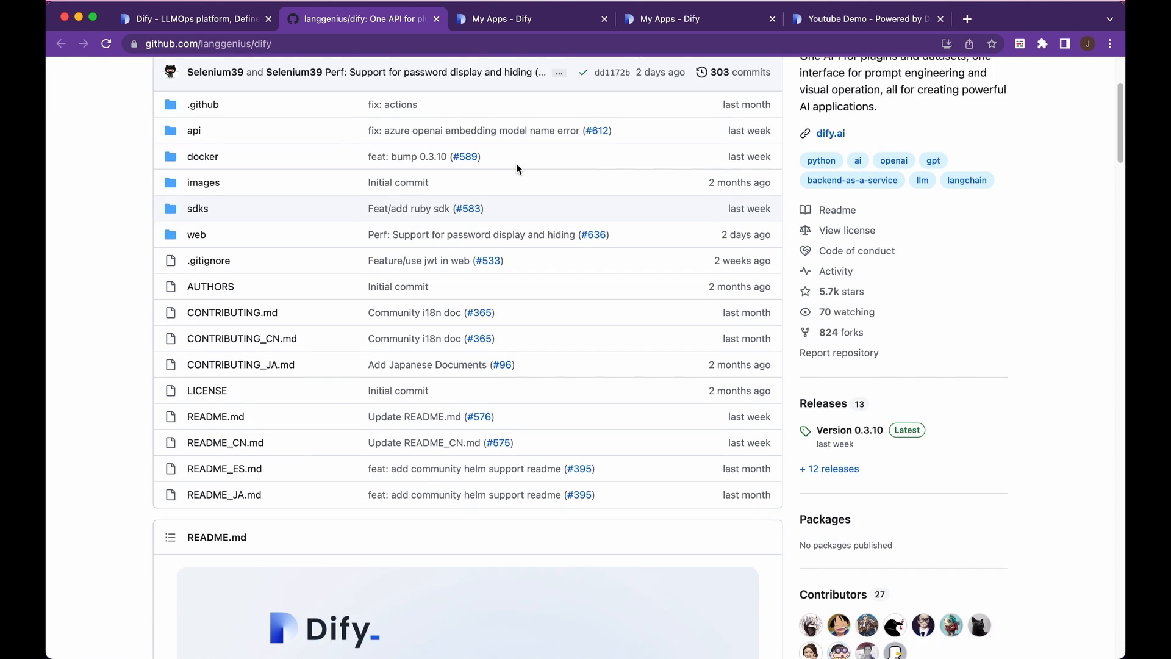
pyautogui.scroll(-3)
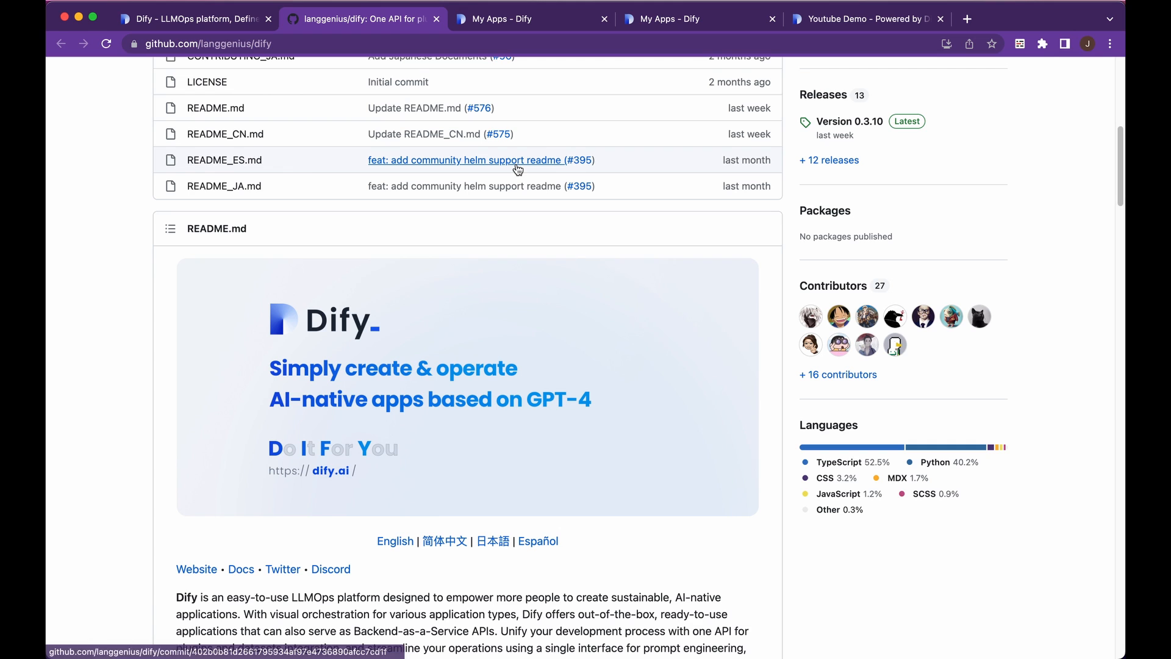
pyautogui.moveTo(518, 170)
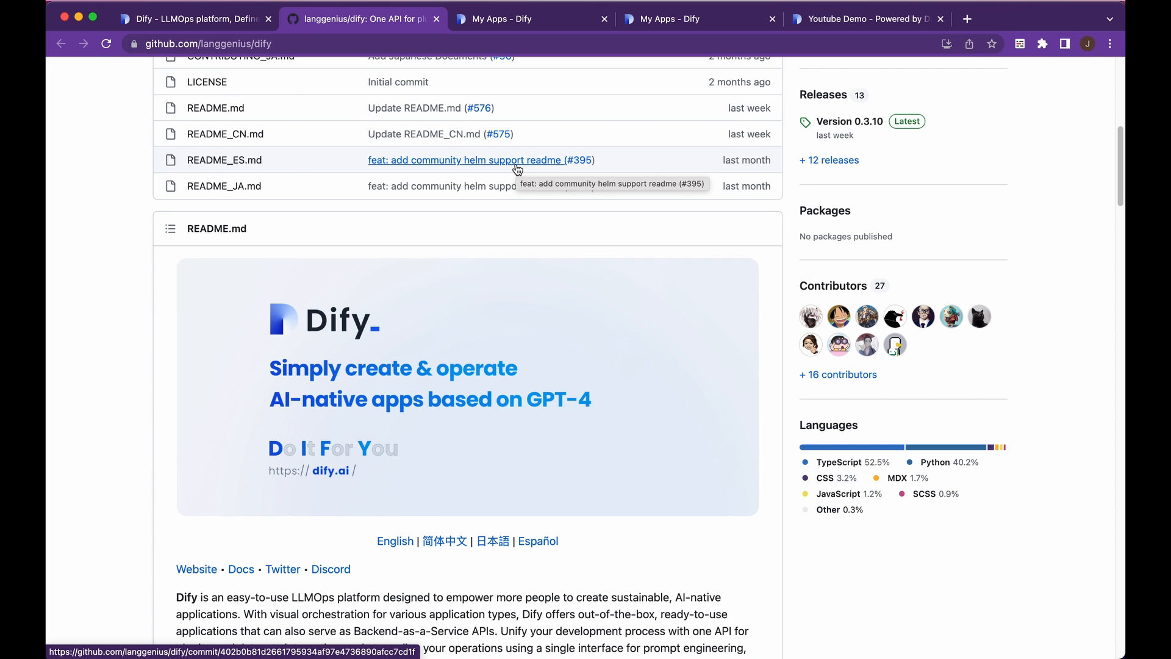
pyautogui.moveTo(532, 18)
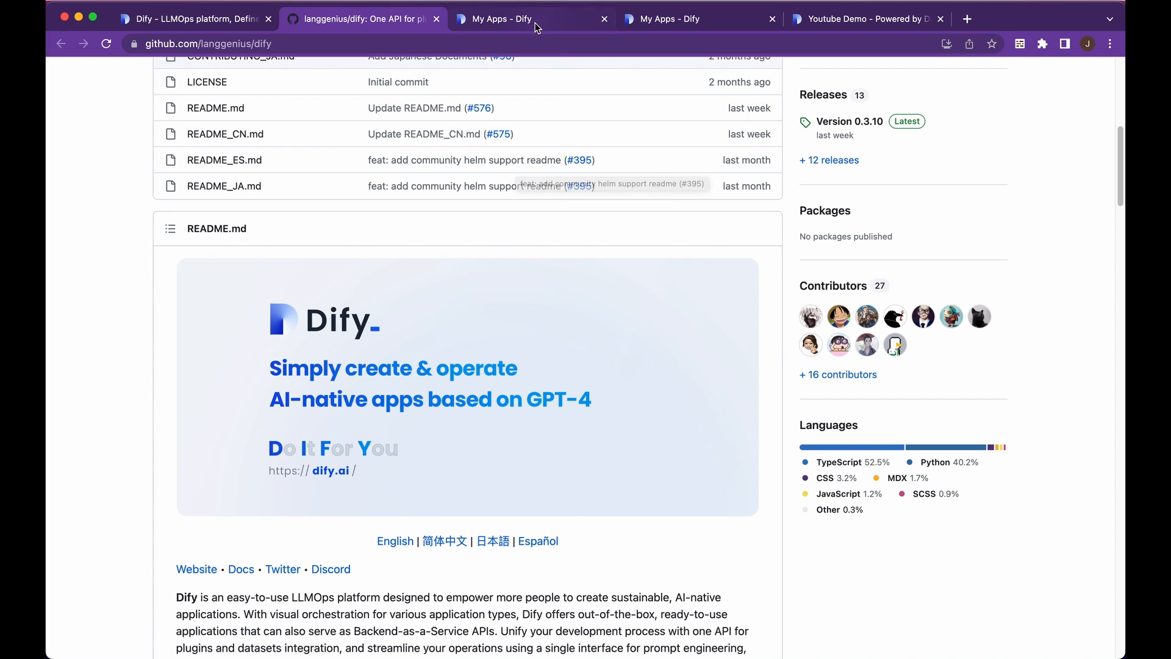
# Step: Switch to the Dify cloud workspace and browse the Explore Apps template grid
pyautogui.click(496, 18)
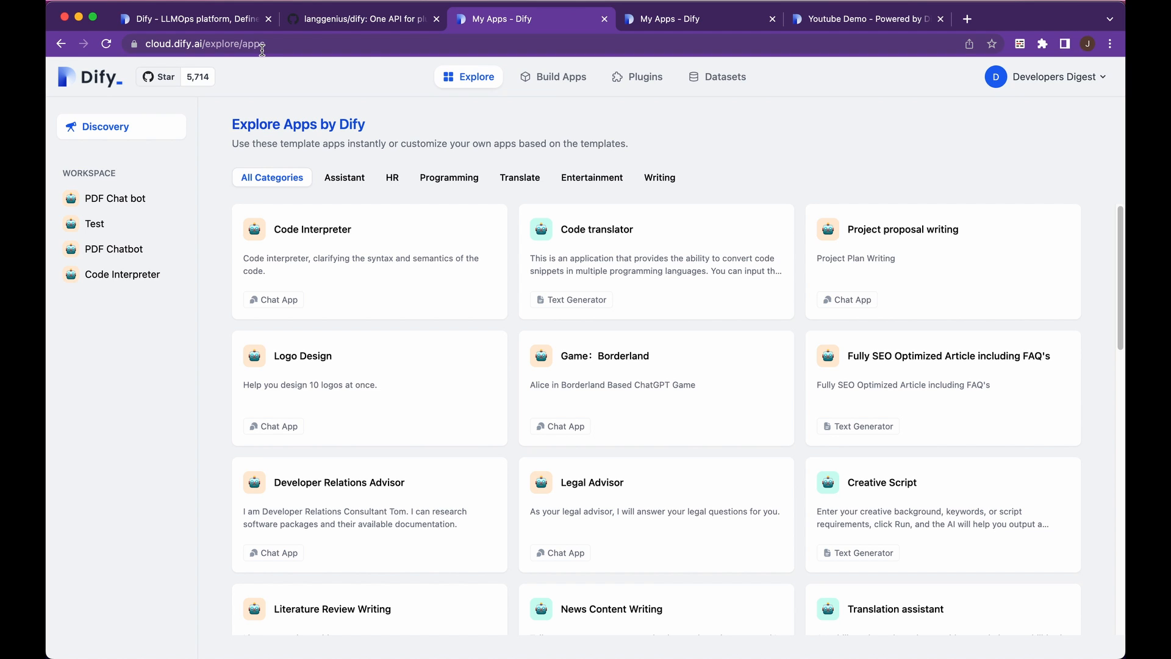
pyautogui.click(225, 44)
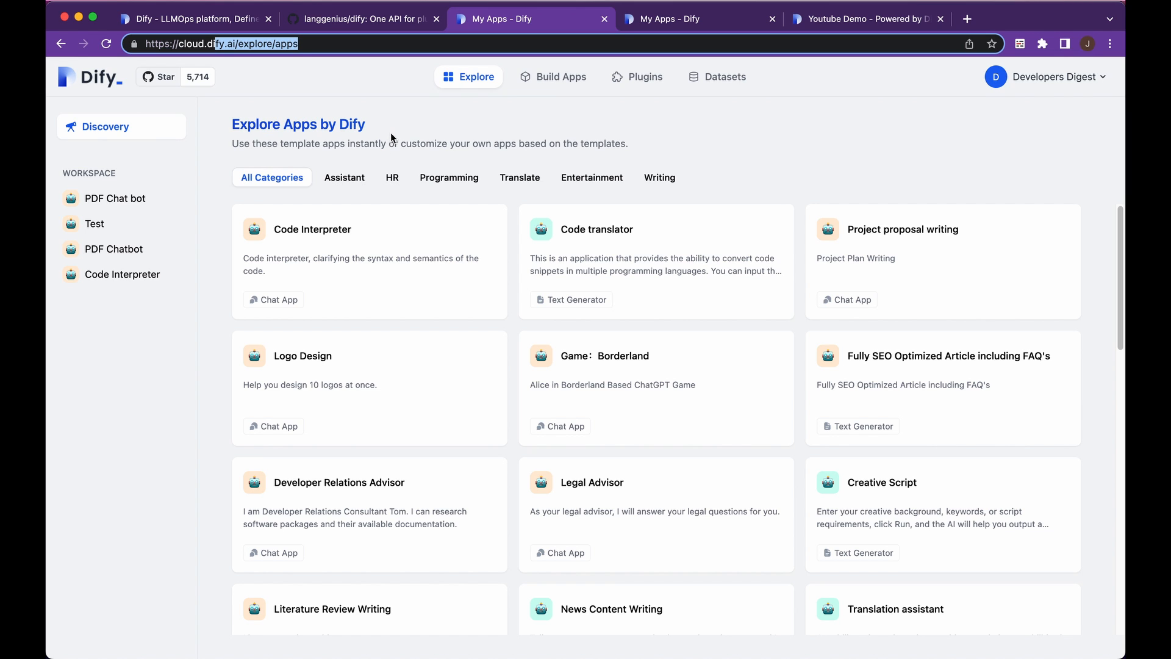
pyautogui.moveTo(356, 195)
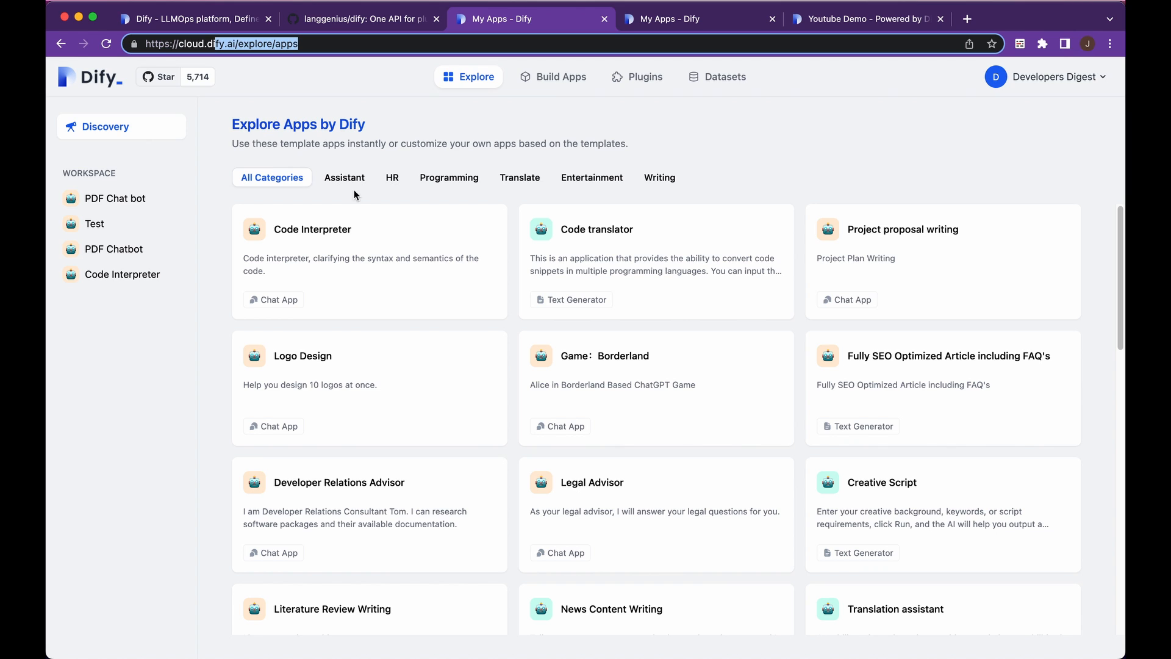
pyautogui.moveTo(366, 208)
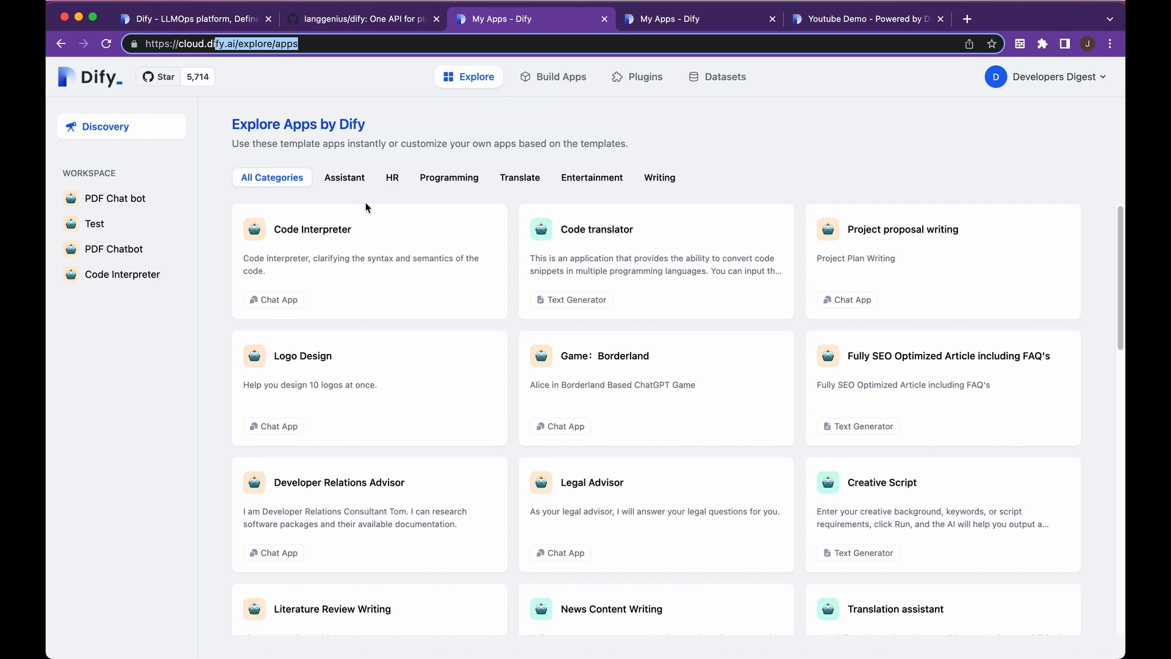
pyautogui.moveTo(416, 200)
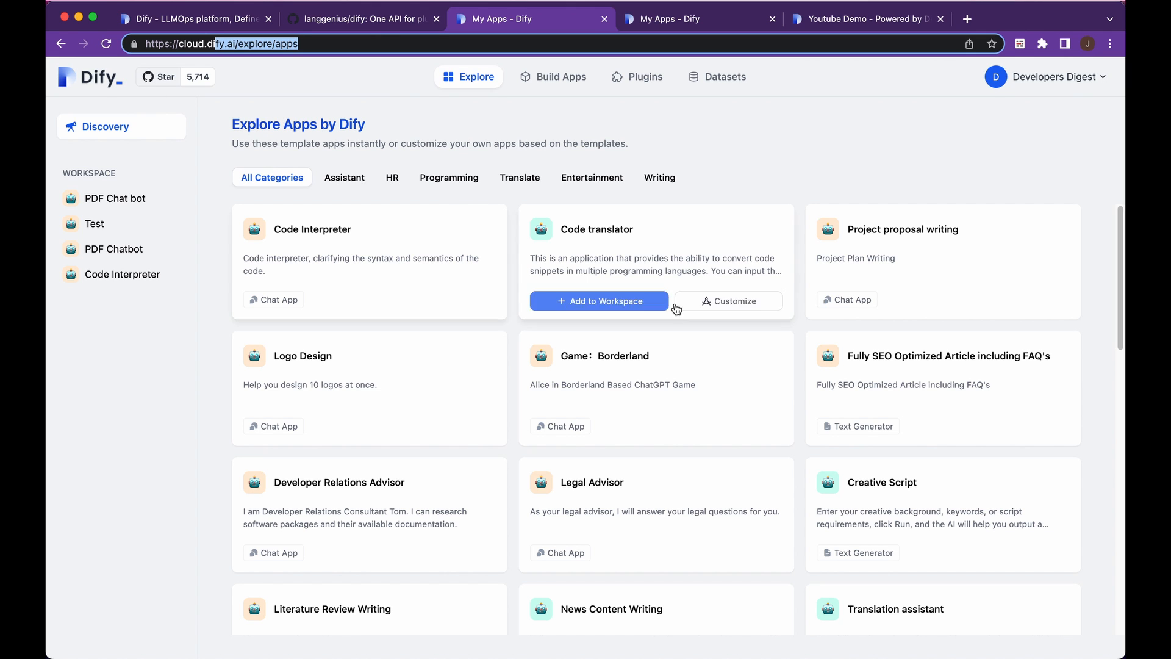
pyautogui.scroll(-3)
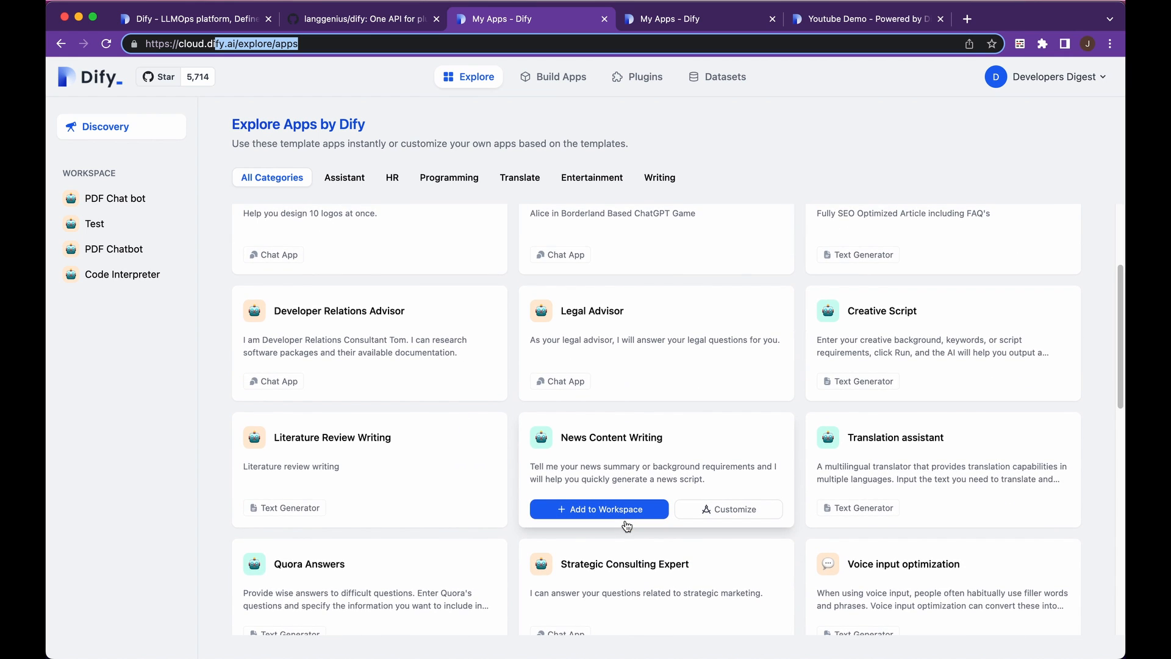
pyautogui.moveTo(561, 314)
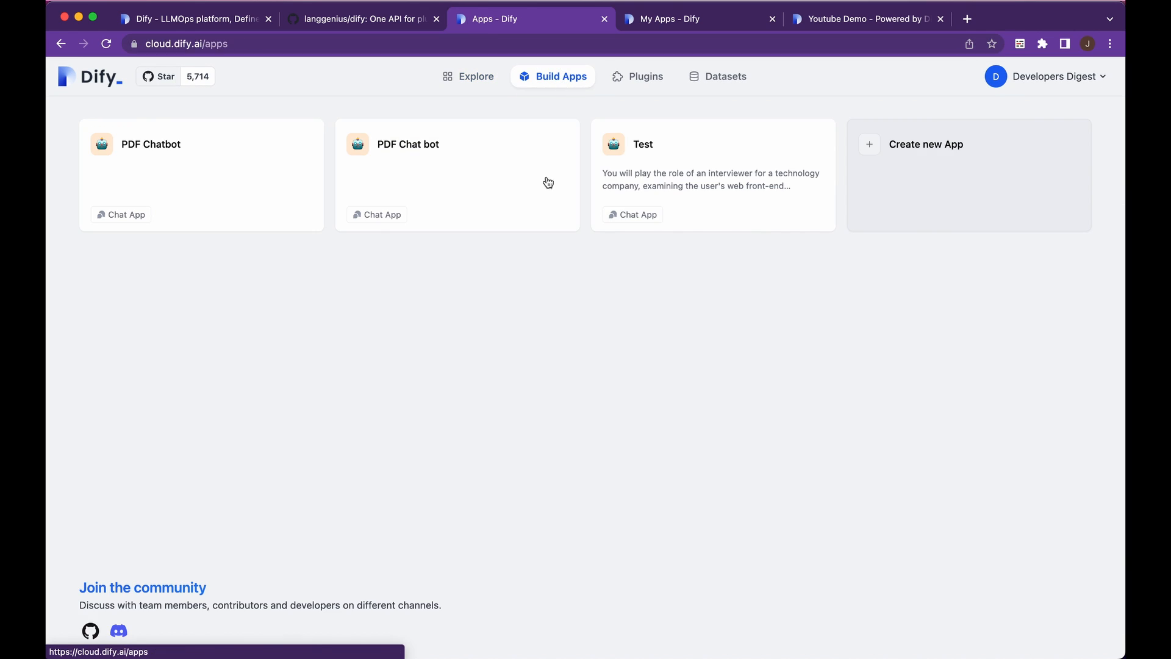
pyautogui.moveTo(700, 75)
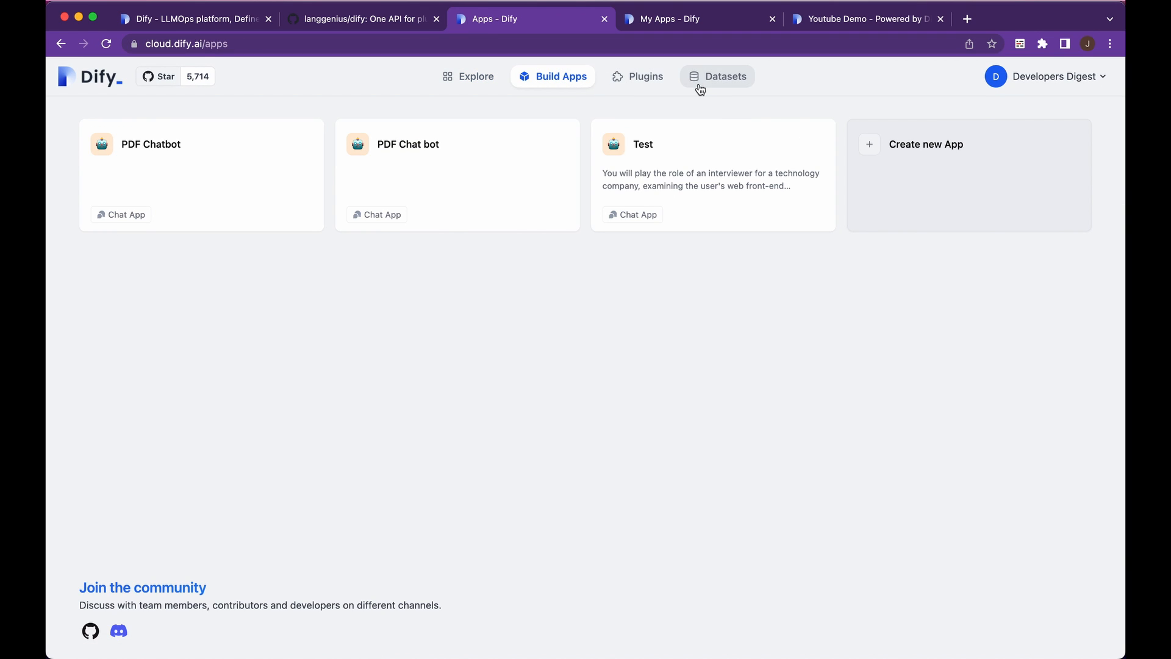
# Step: Toggle between Build Apps and Datasets, ending on the Datasets list with the one PDF dataset
pyautogui.click(723, 76)
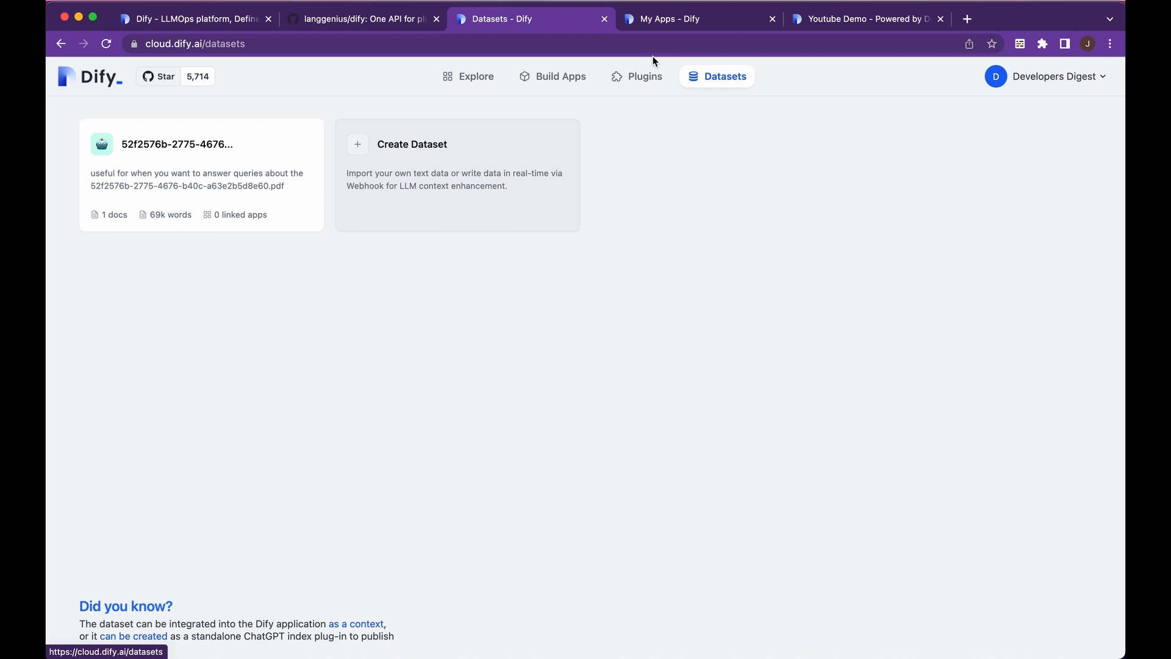
pyautogui.click(553, 76)
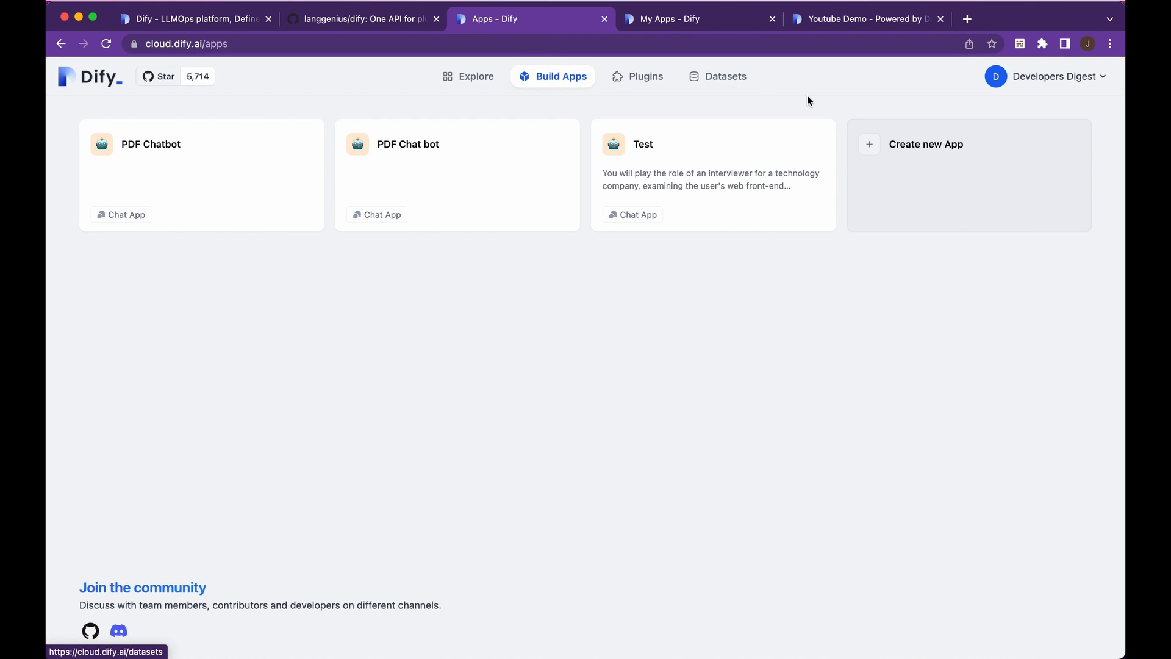
pyautogui.click(723, 75)
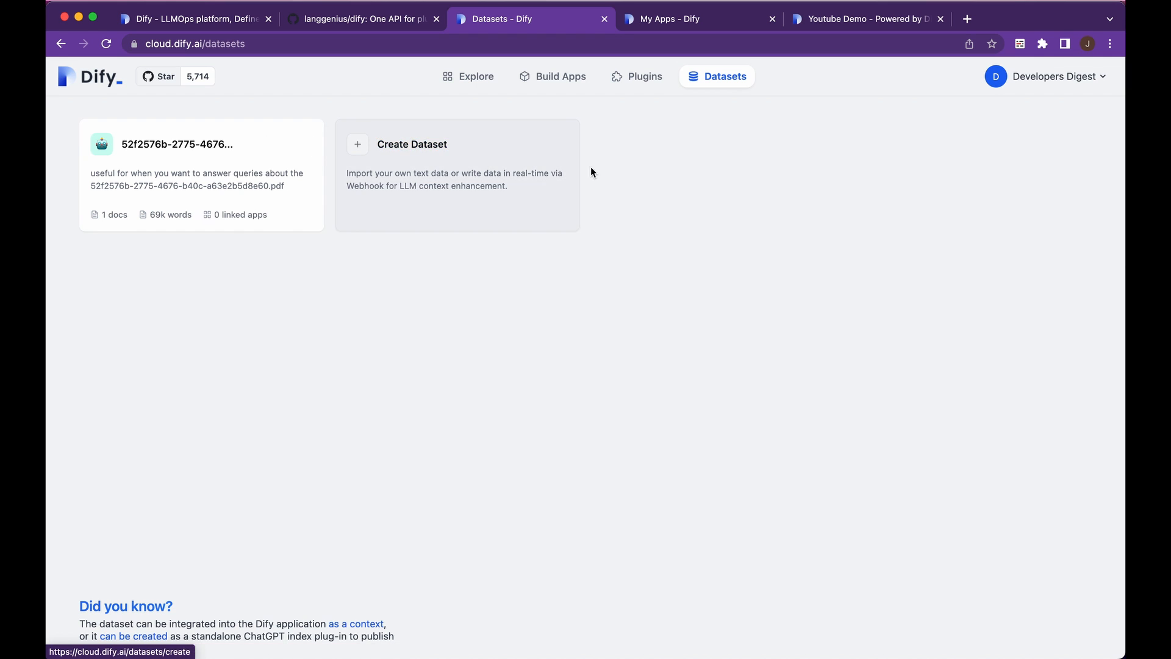
pyautogui.click(552, 76)
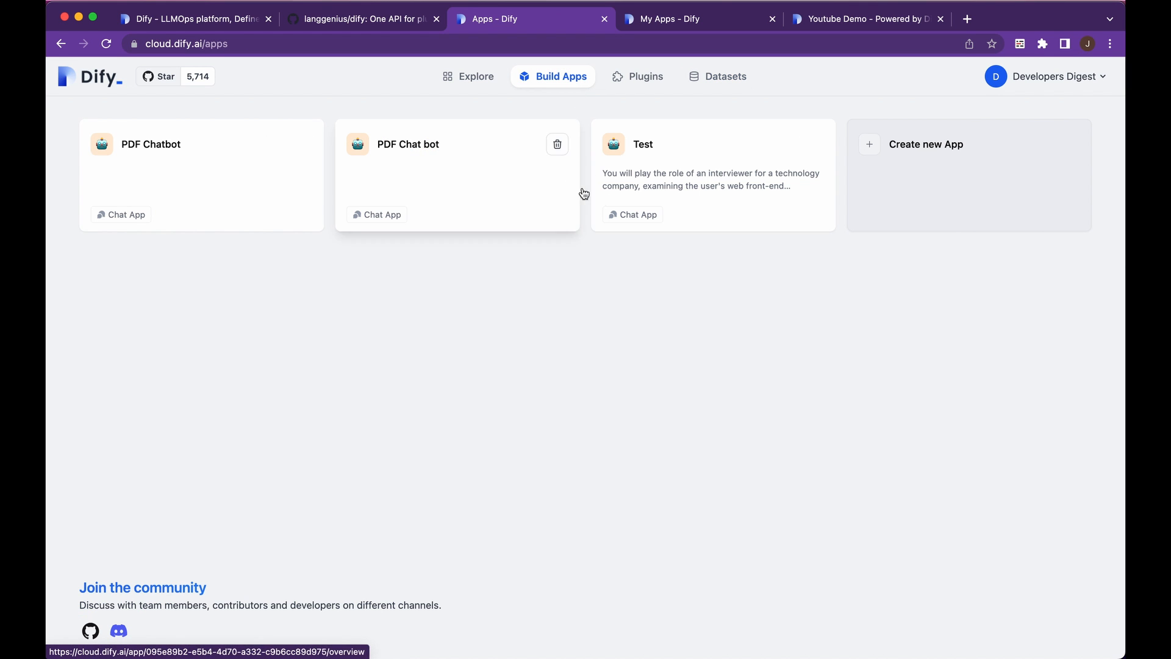
pyautogui.moveTo(617, 201)
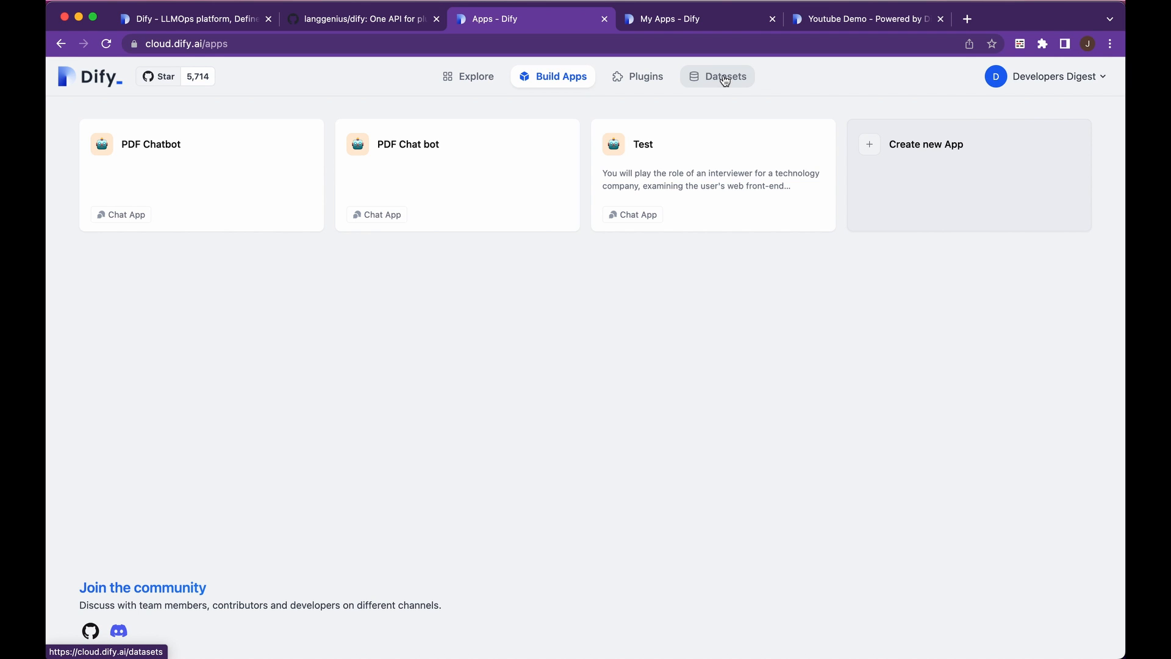
pyautogui.click(725, 76)
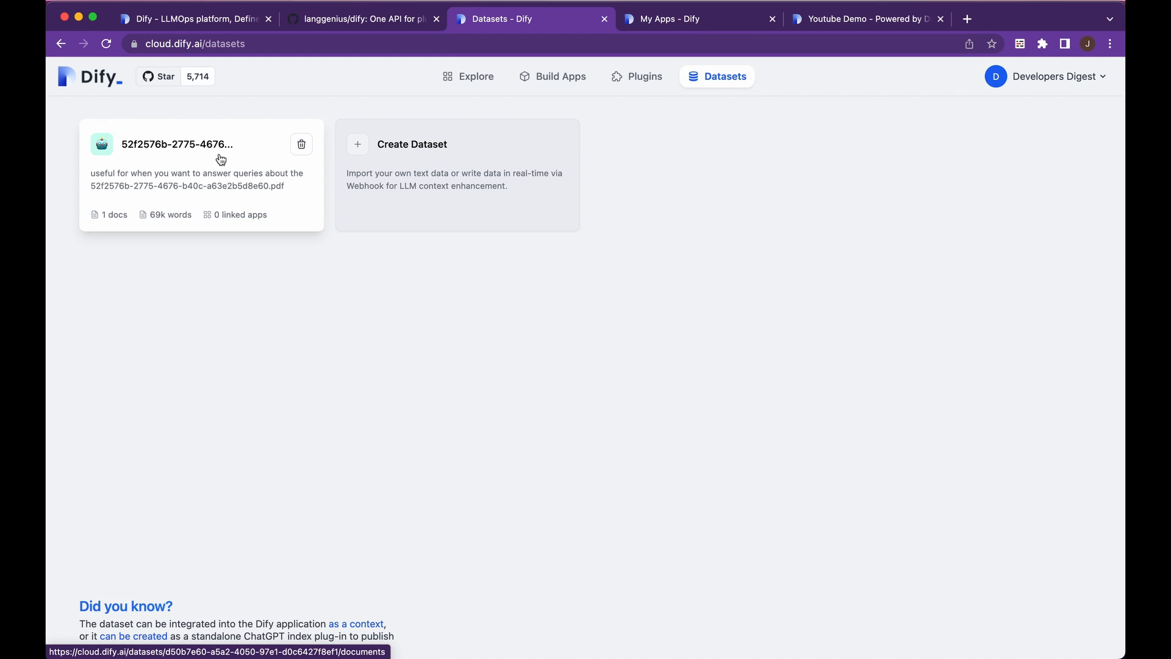
# Step: Open the PDF dataset and its uploaded Apple 10-Q document to view the 31 paragraphs
pyautogui.click(178, 144)
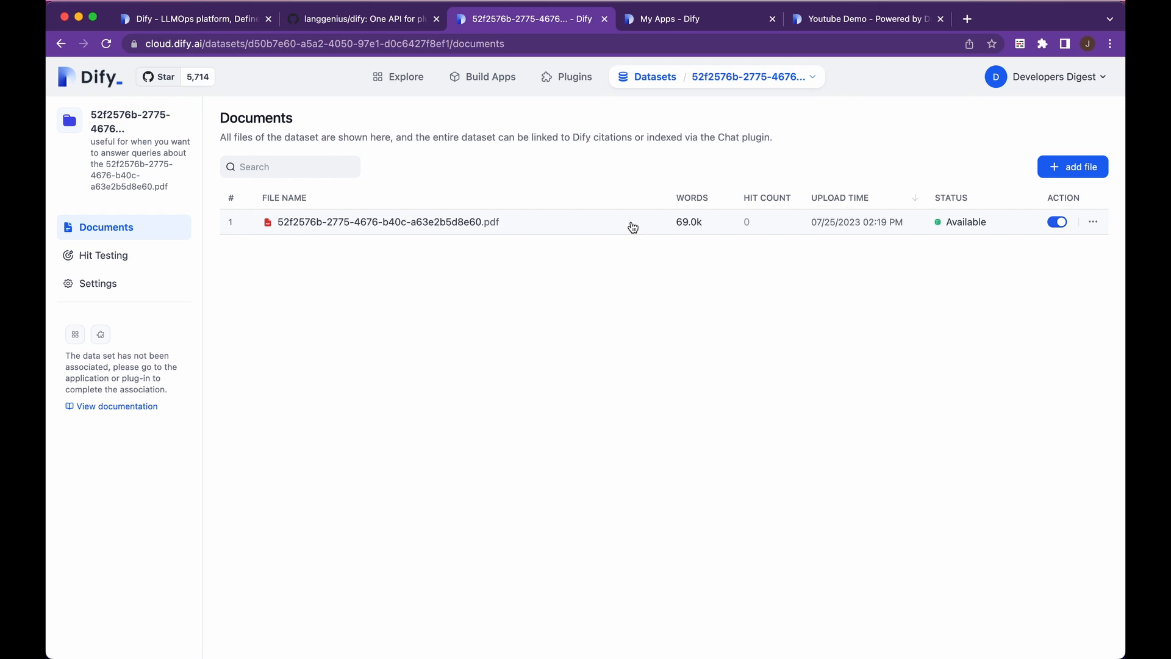
pyautogui.moveTo(633, 227)
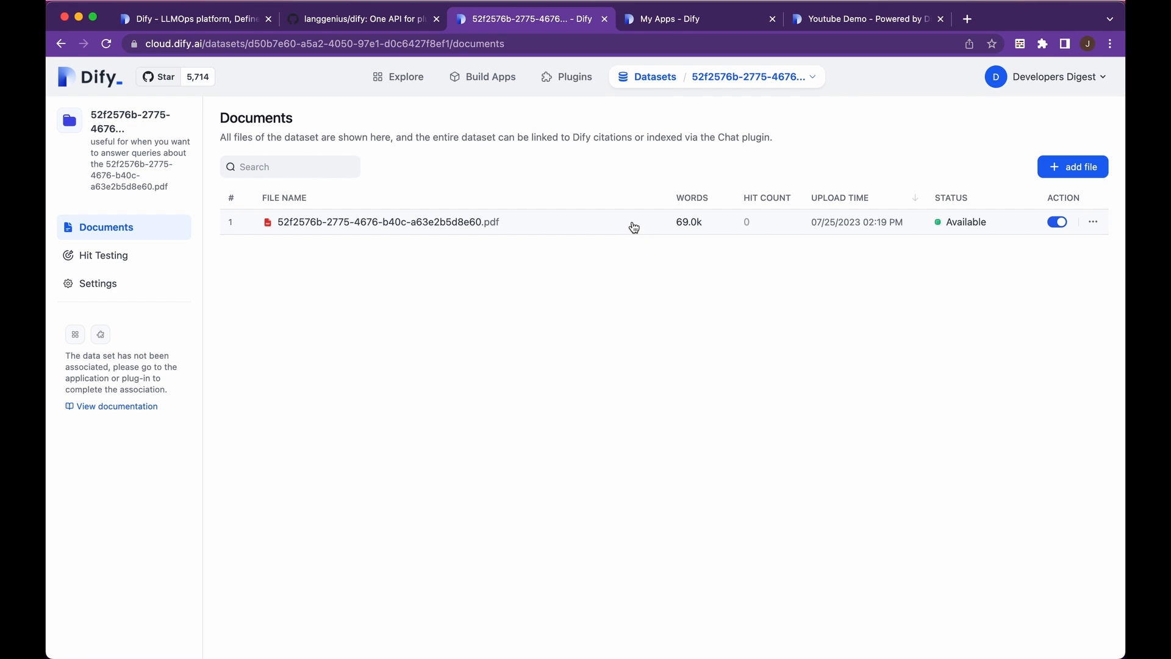
pyautogui.moveTo(483, 240)
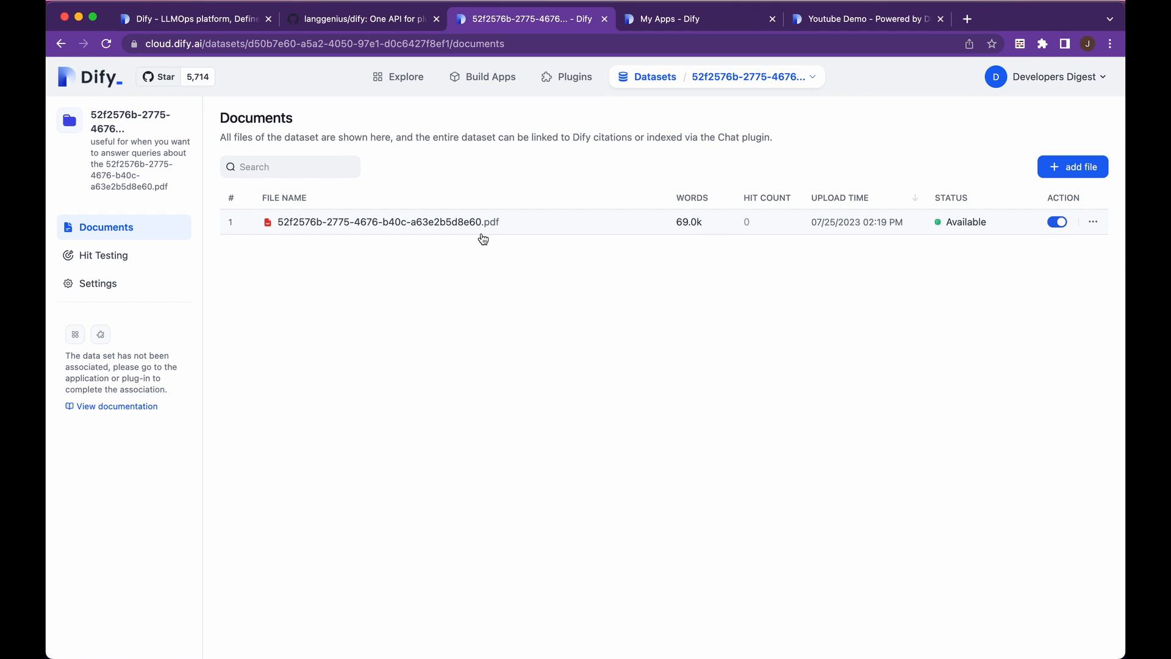
pyautogui.moveTo(703, 82)
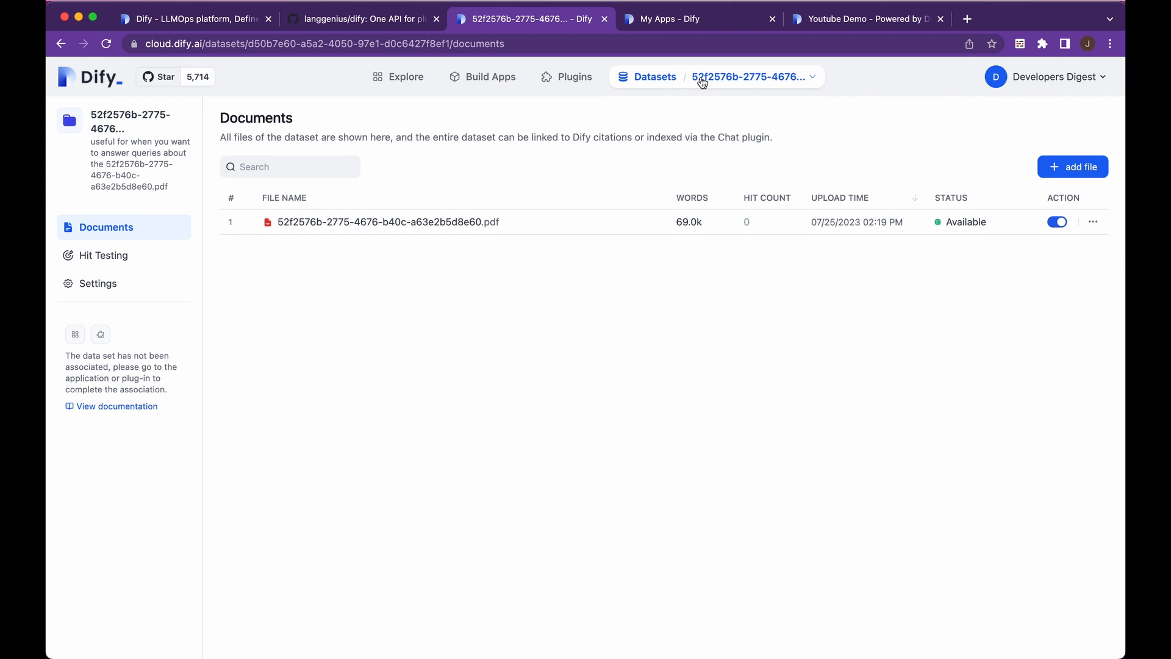
pyautogui.moveTo(652, 122)
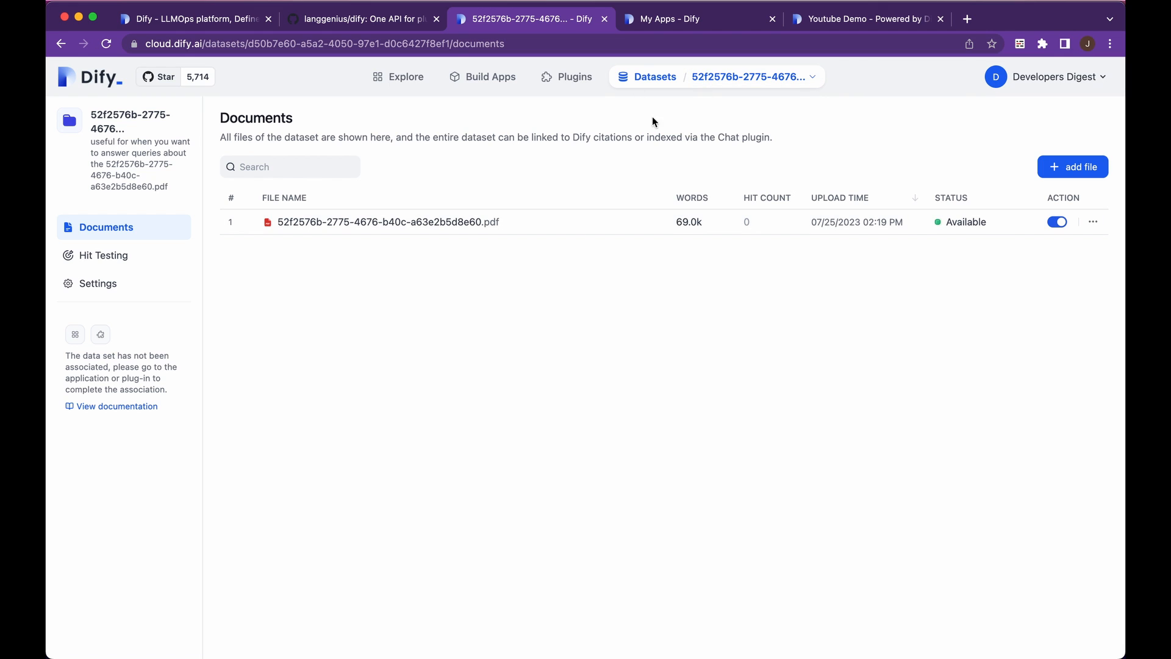
pyautogui.moveTo(669, 140)
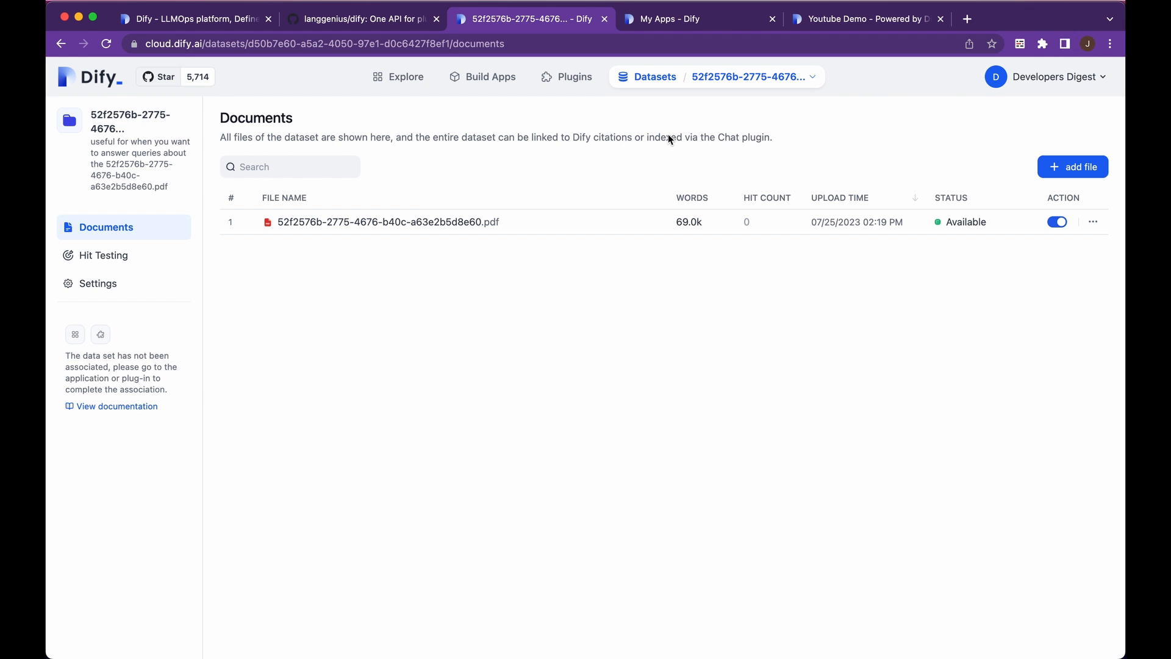
pyautogui.moveTo(1001, 159)
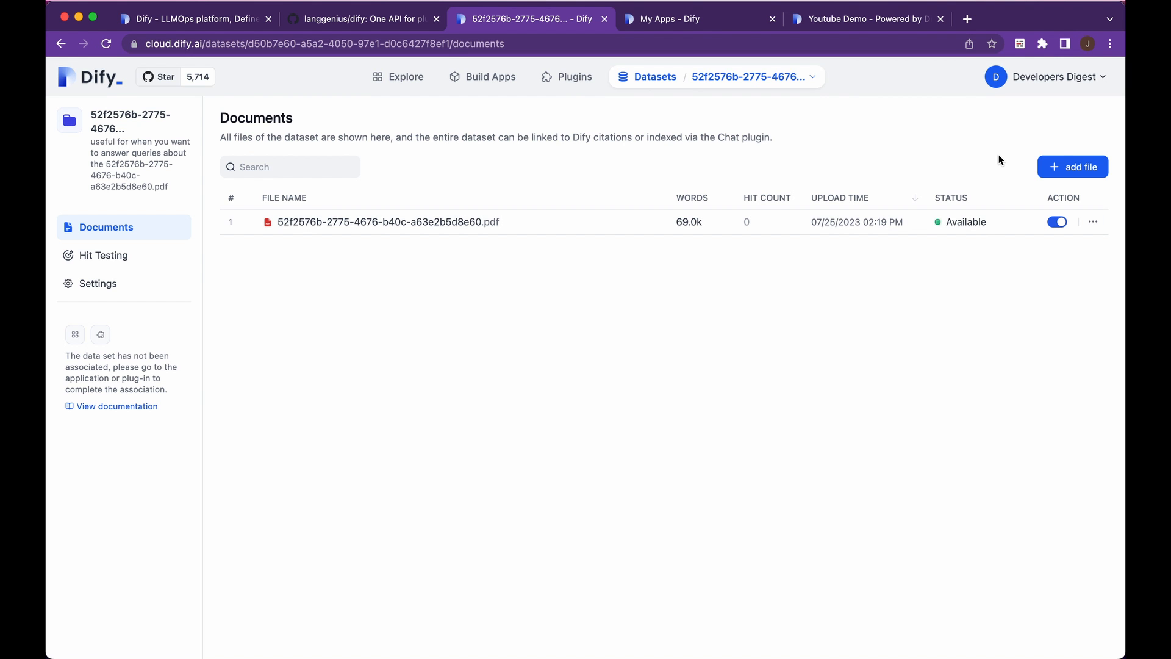
pyautogui.click(388, 222)
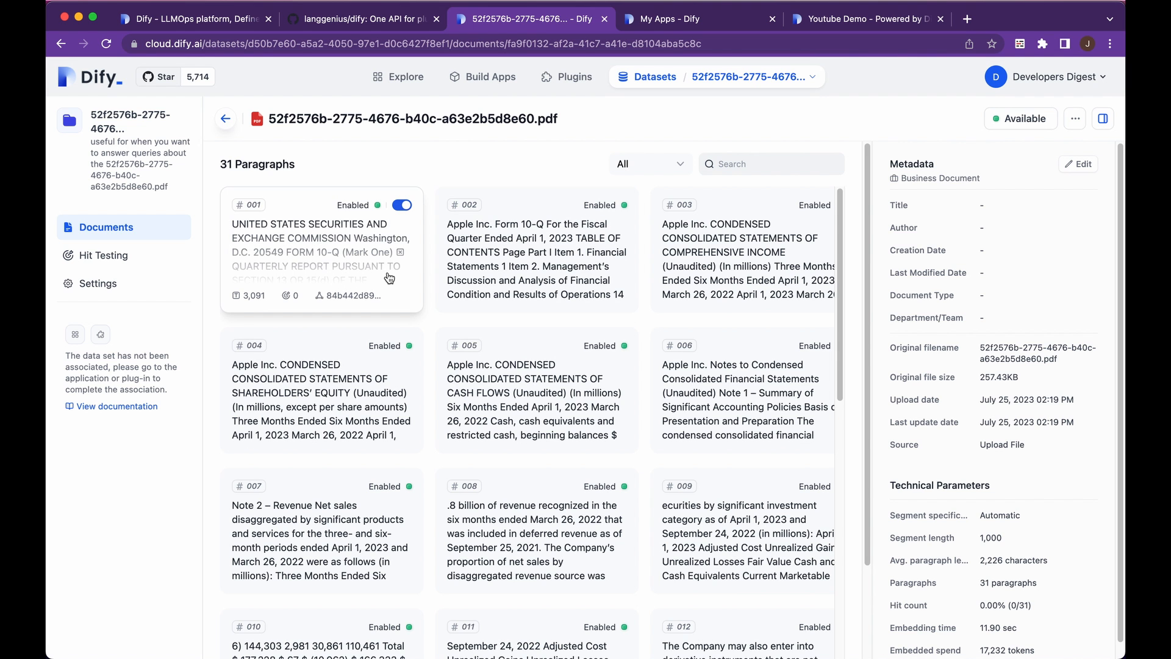
pyautogui.click(321, 247)
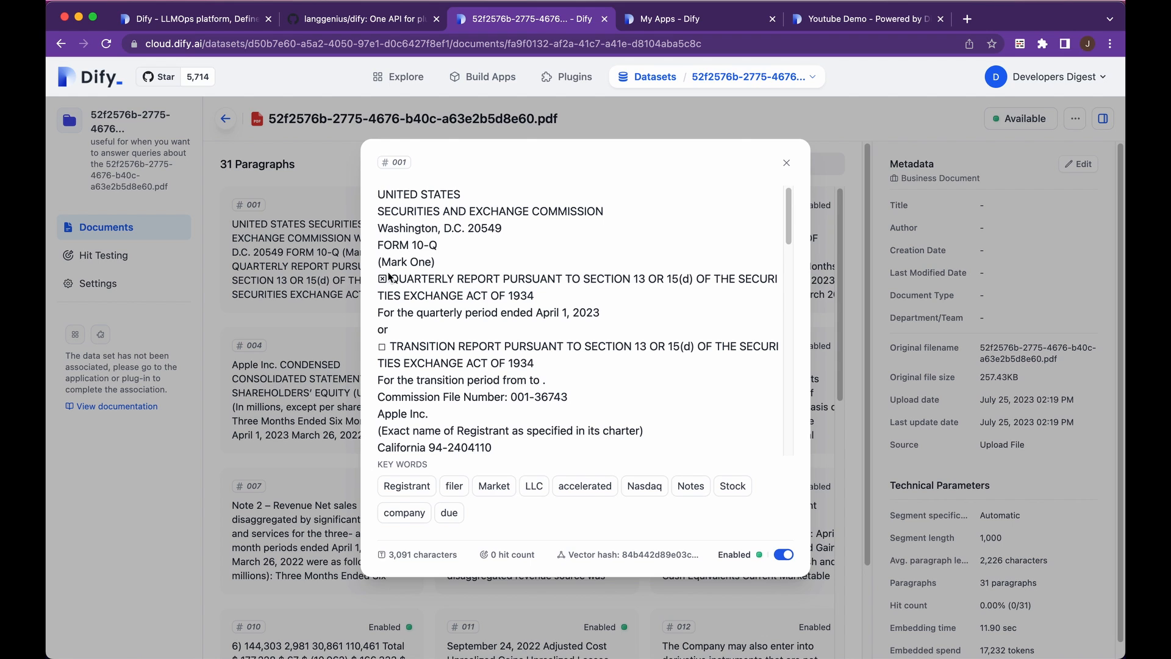
pyautogui.moveTo(641, 492)
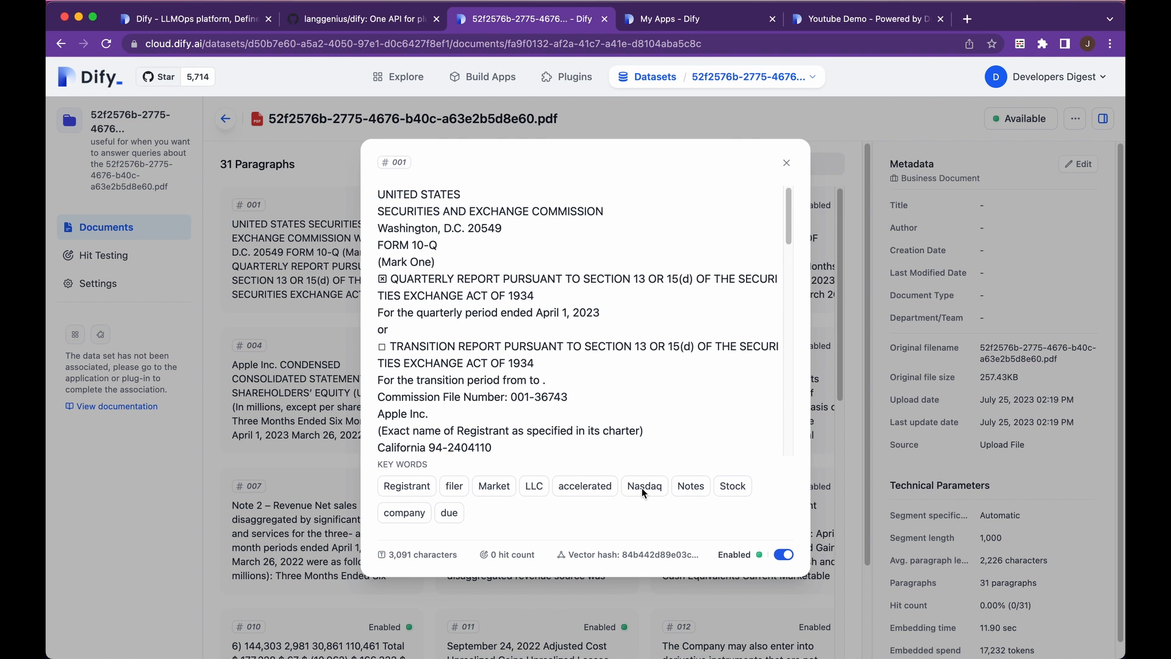
pyautogui.click(786, 163)
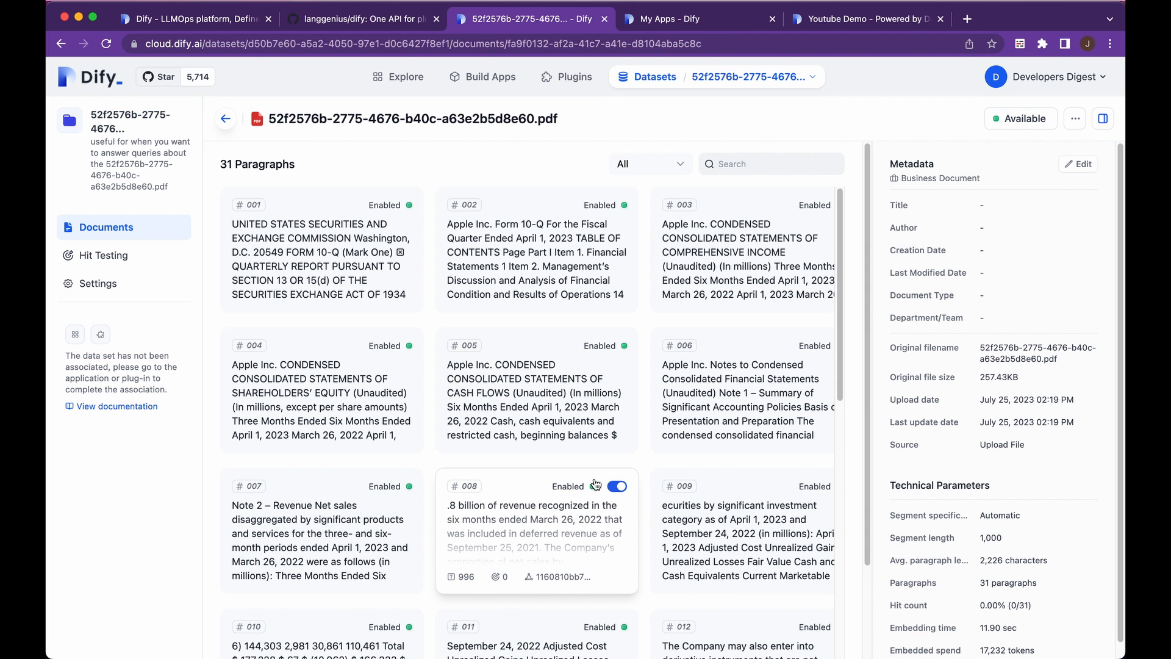
pyautogui.scroll(-3)
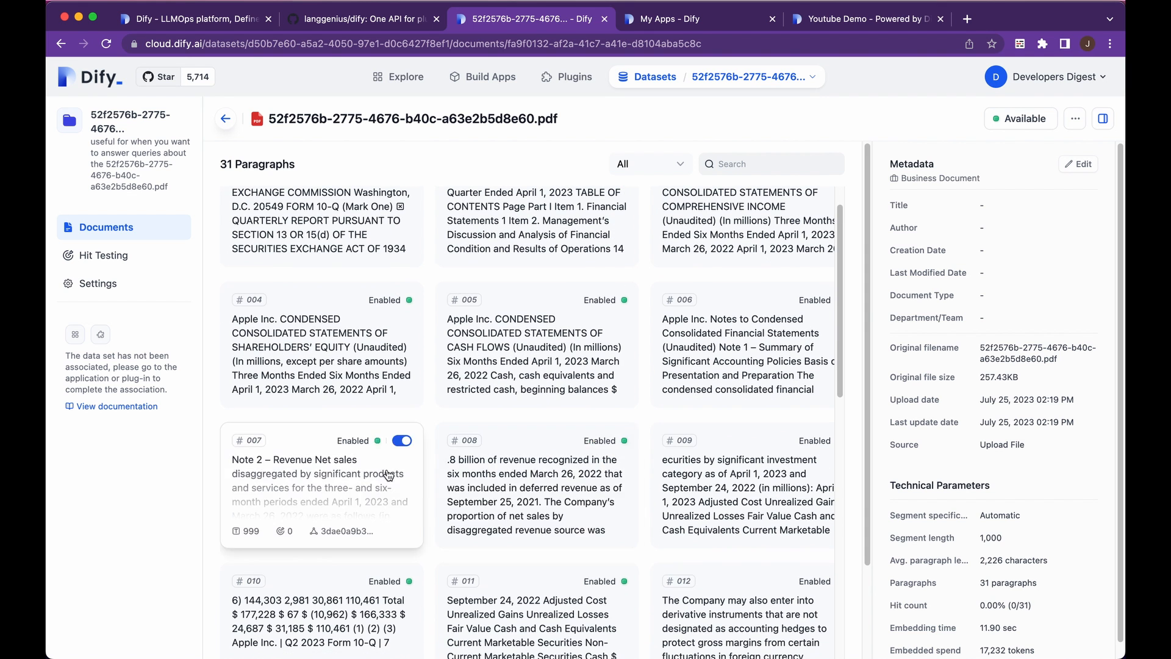
pyautogui.moveTo(415, 467)
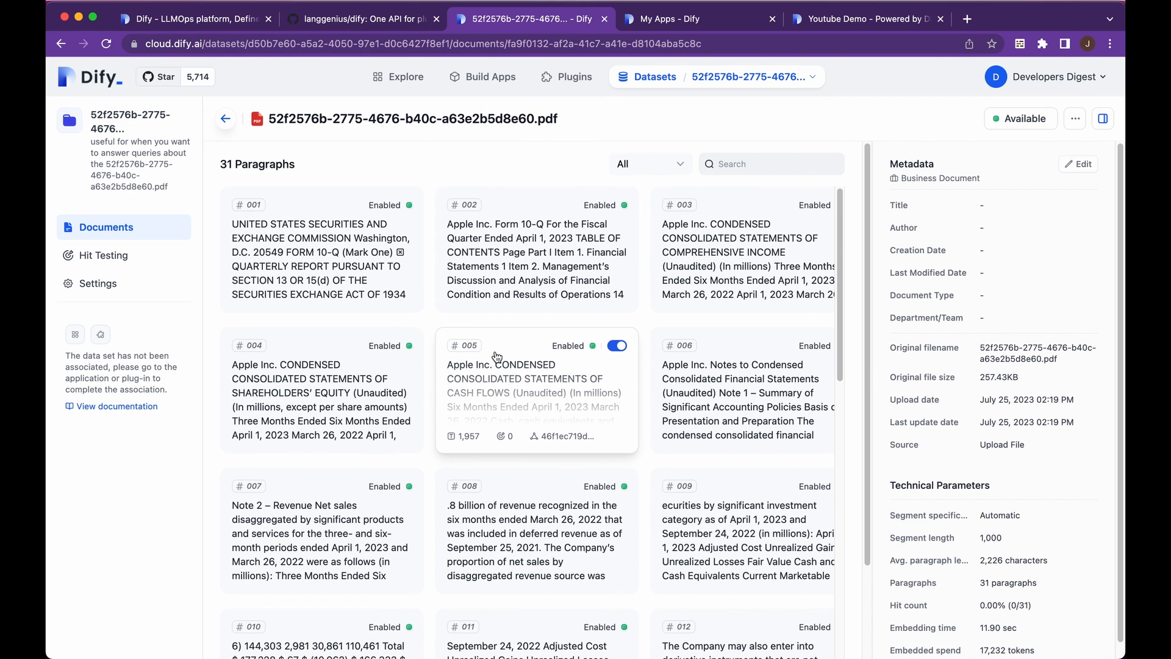
pyautogui.moveTo(527, 348)
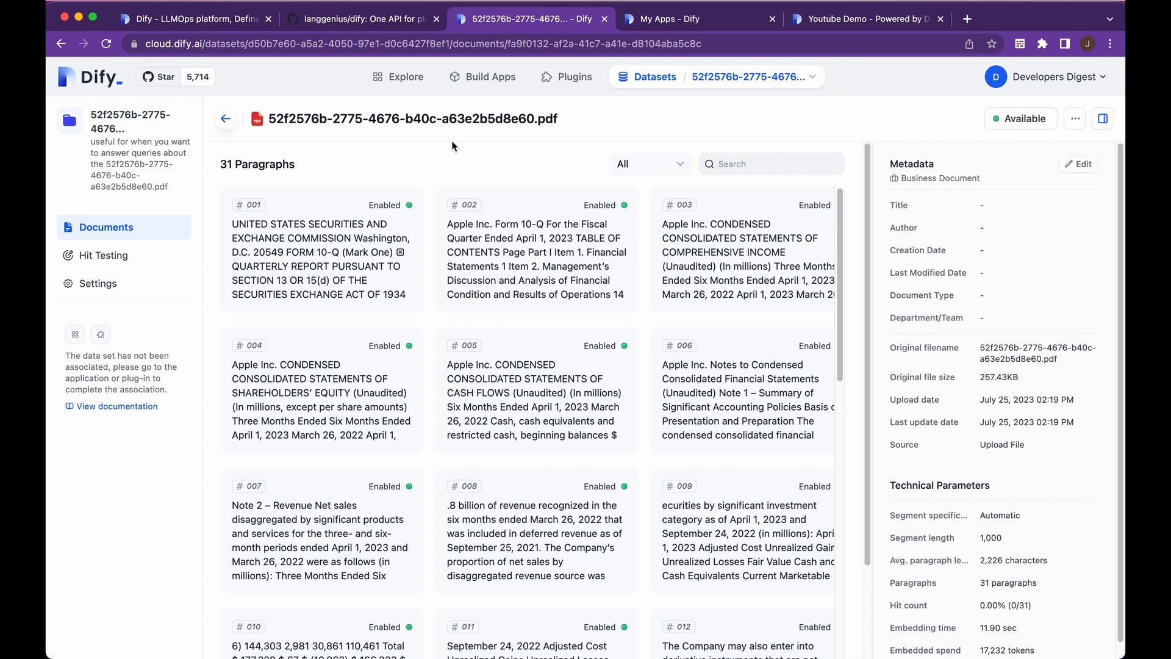
pyautogui.moveTo(521, 61)
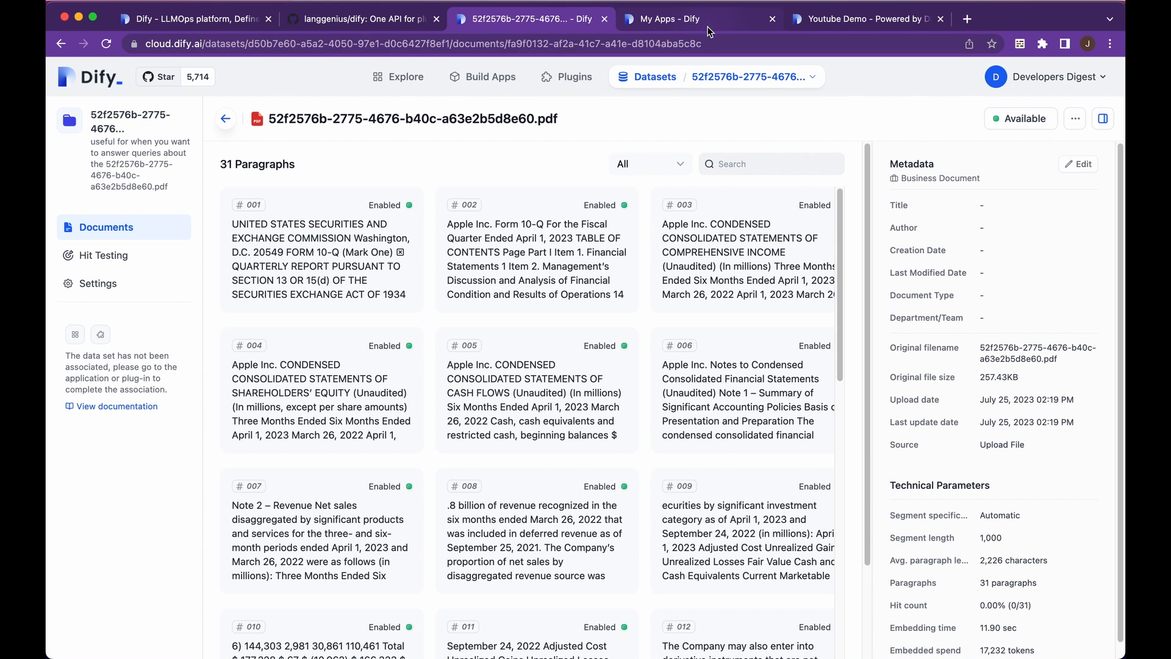
# Step: Browse the README's Community Edition install section, highlighting the minimum system requirements
pyautogui.click(697, 18)
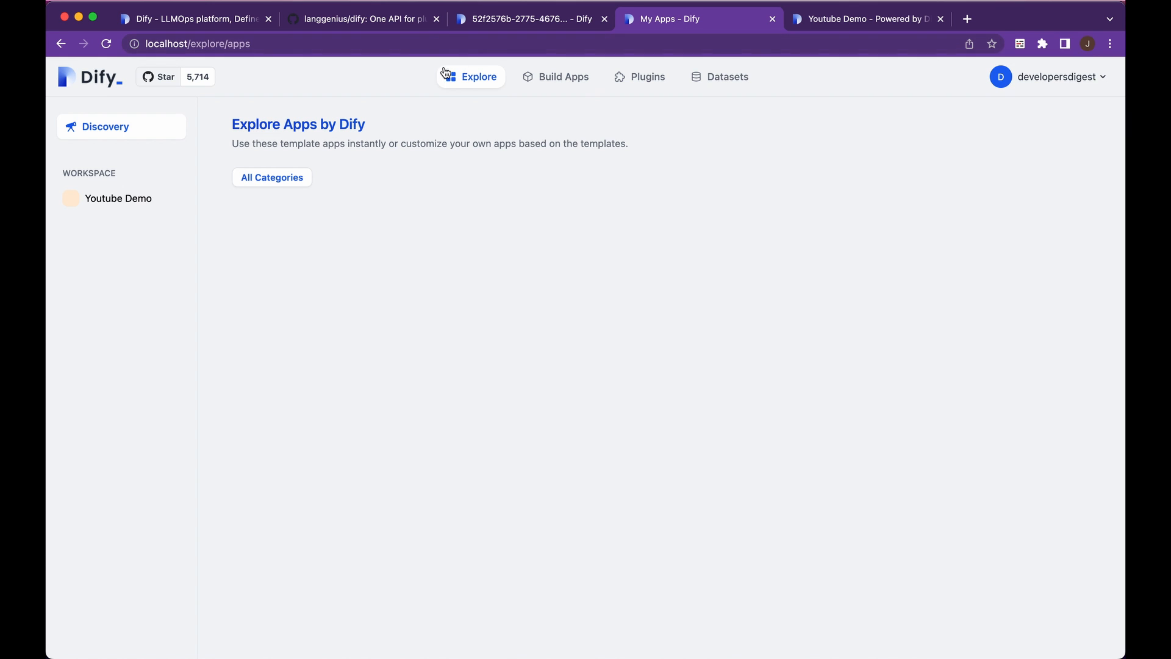
pyautogui.click(361, 19)
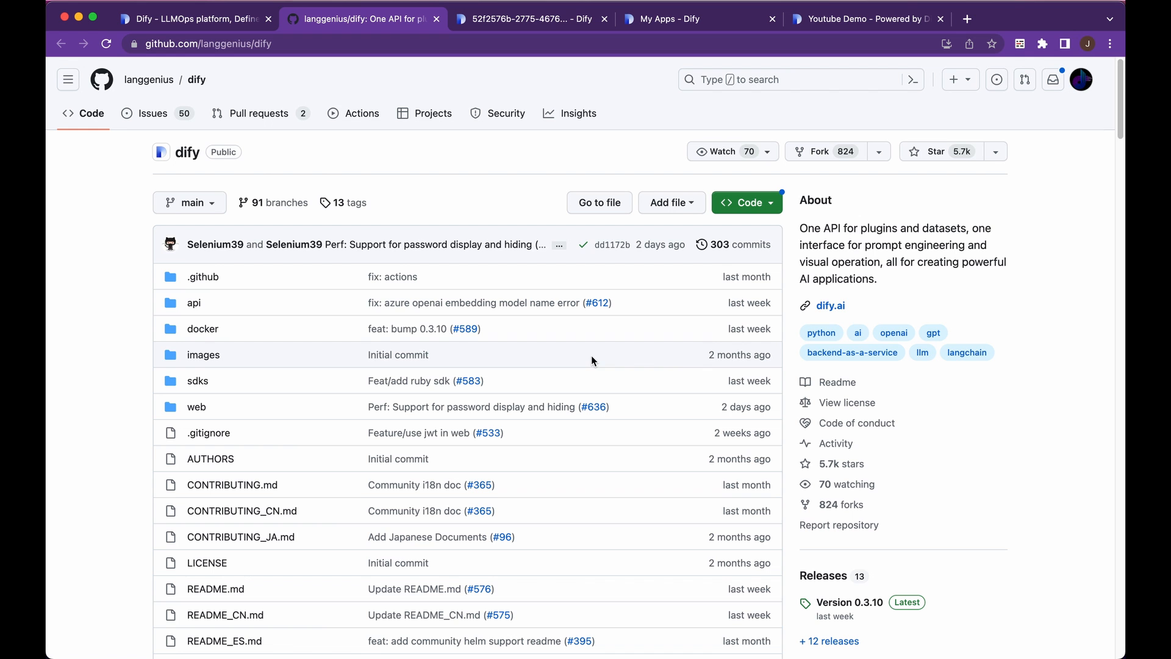
pyautogui.scroll(-3)
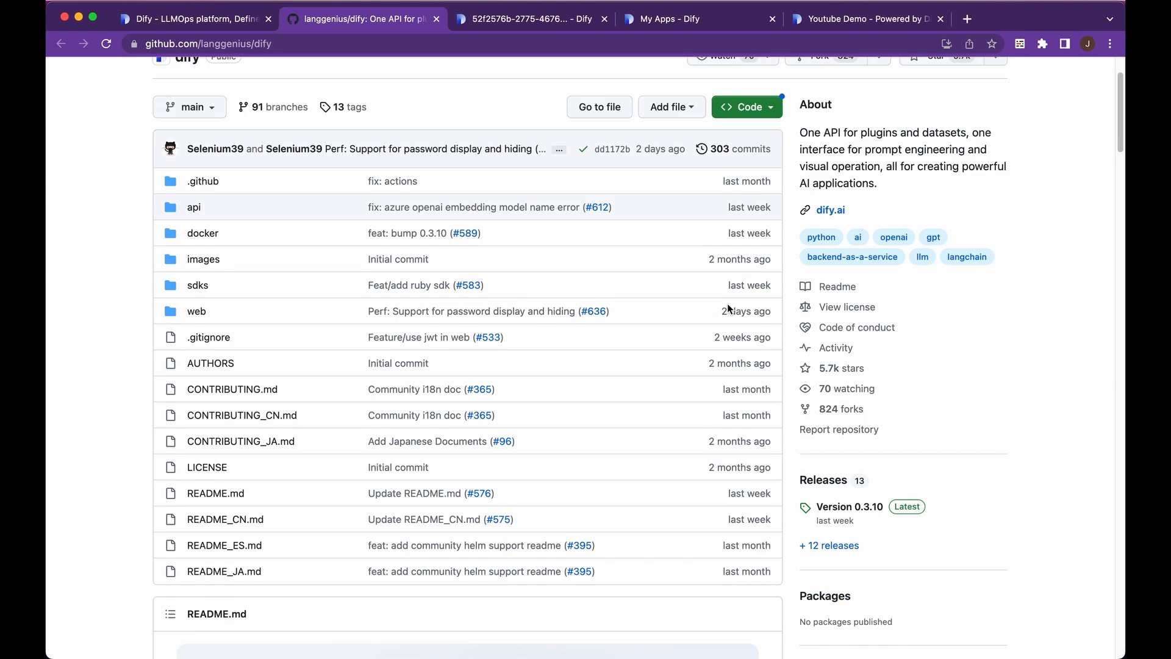
pyautogui.scroll(-3)
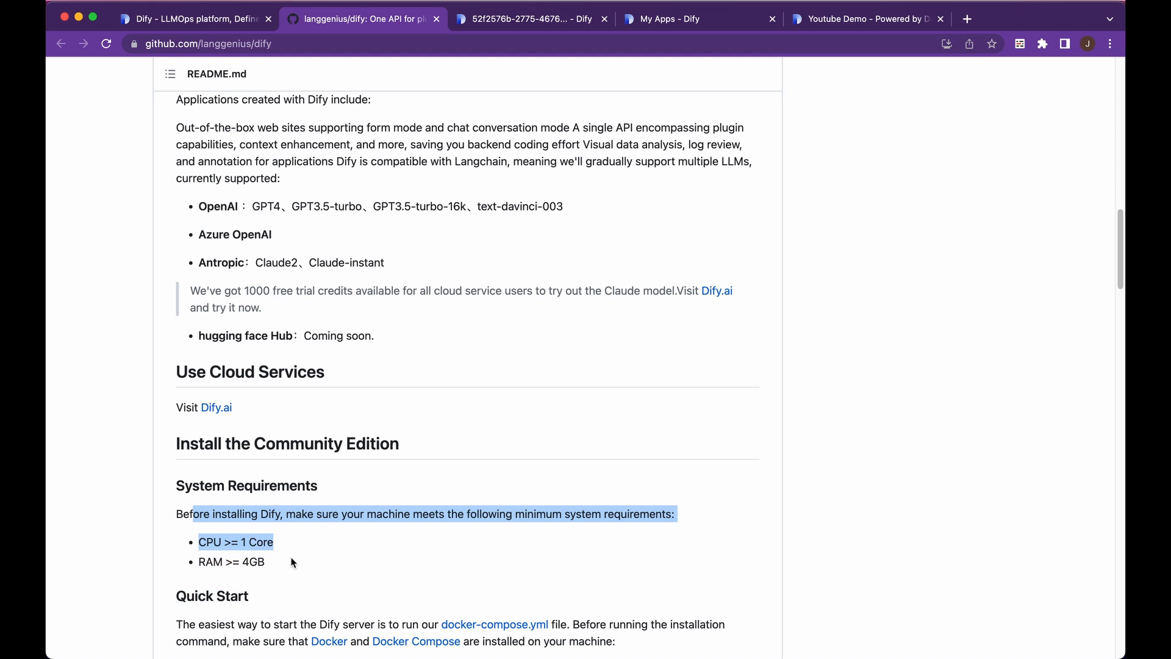
pyautogui.click(295, 562)
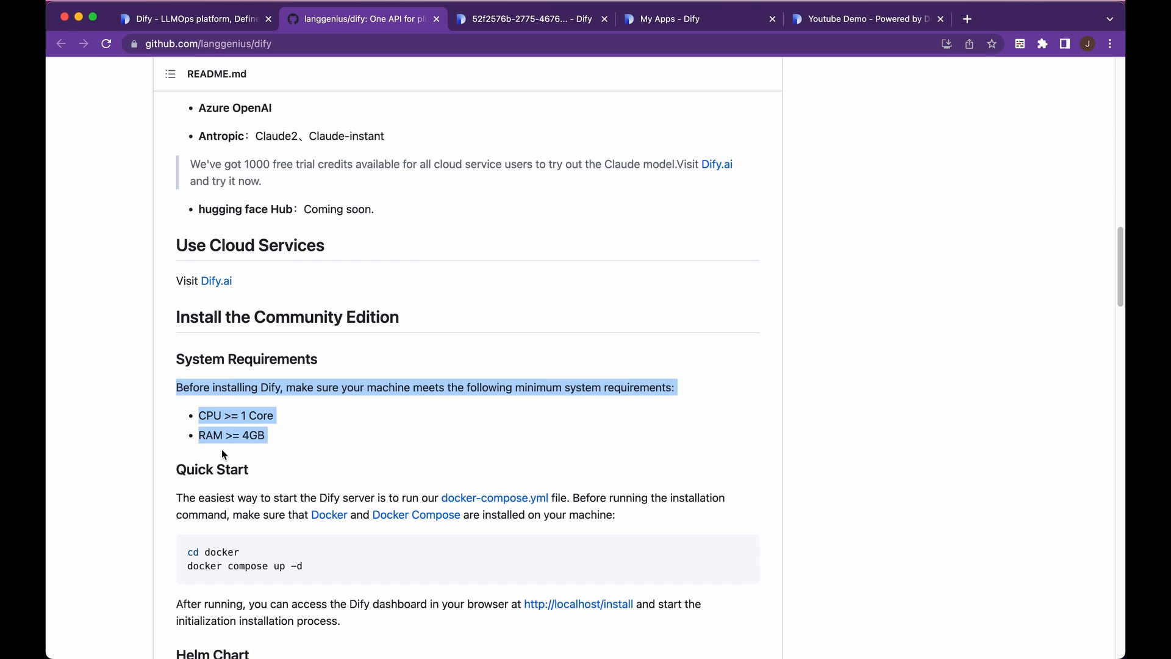
pyautogui.scroll(-3)
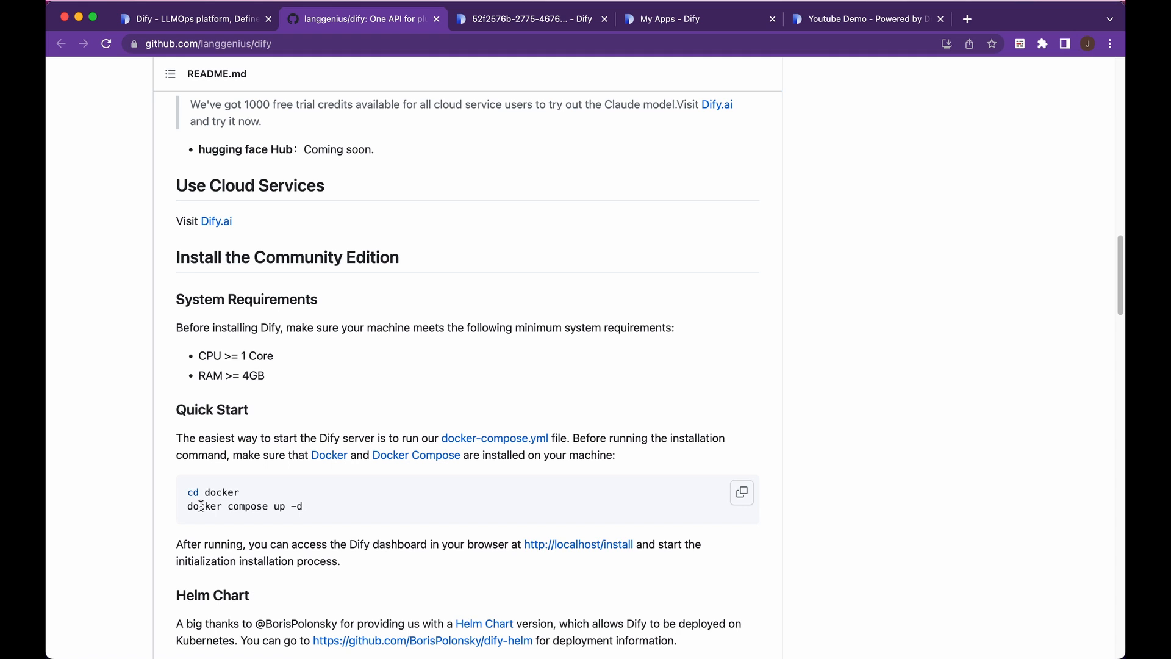
pyautogui.moveTo(564, 176)
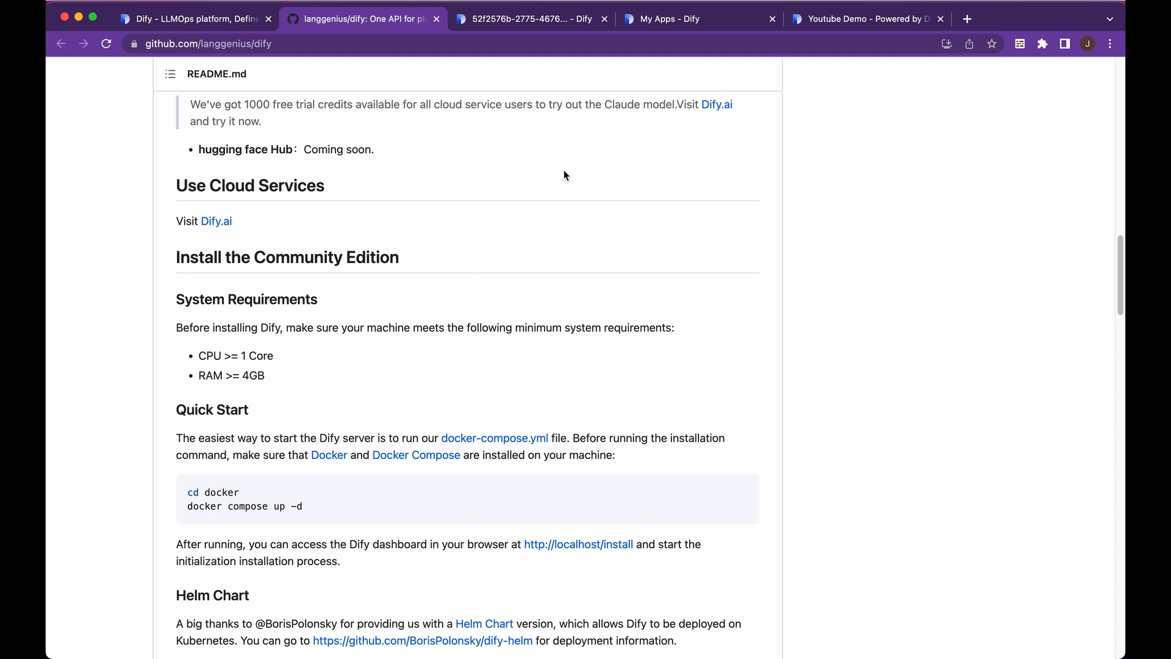
pyautogui.click(867, 18)
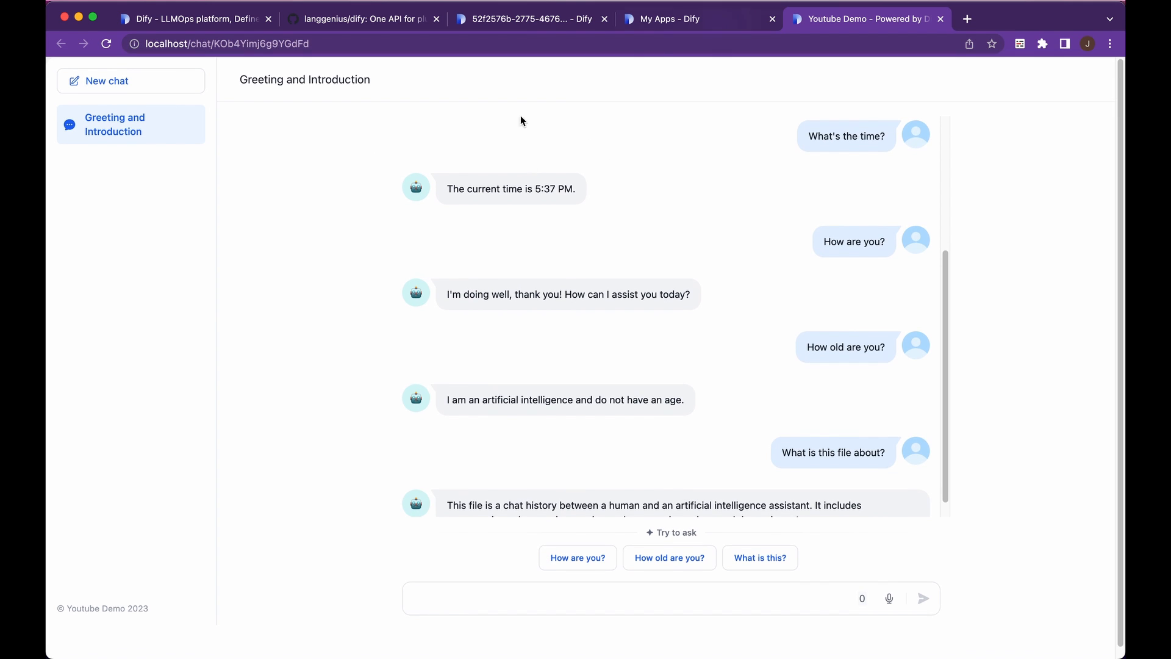
# Step: Return to the local Dify workspace's Build Apps list, then its Datasets page
pyautogui.click(696, 18)
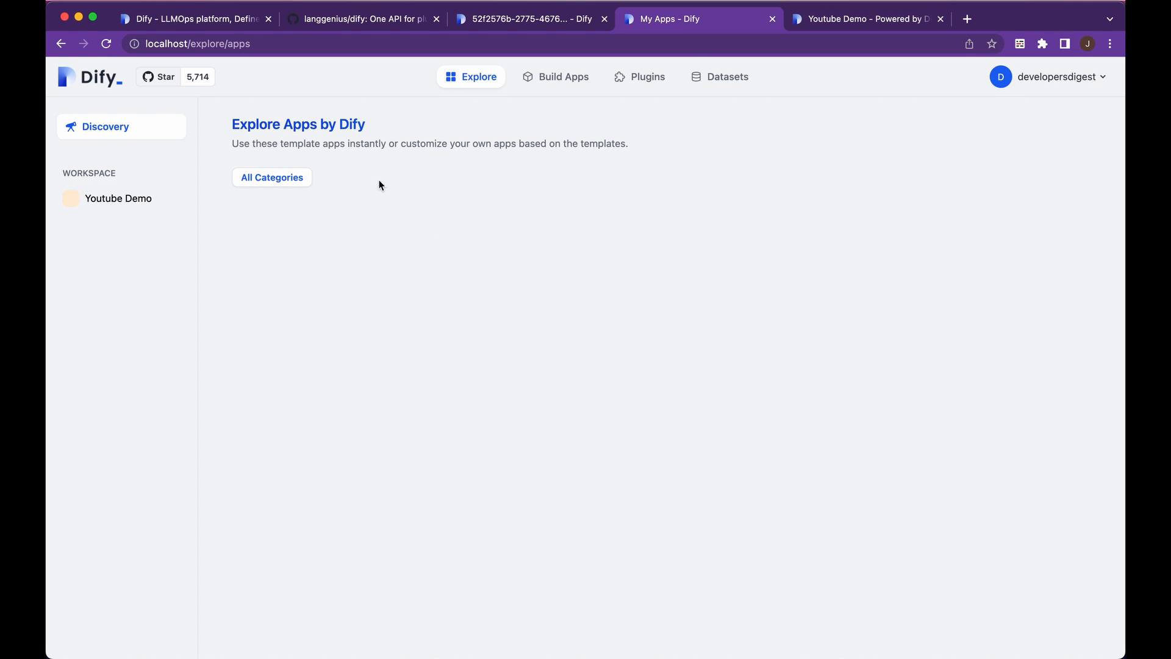
pyautogui.moveTo(564, 117)
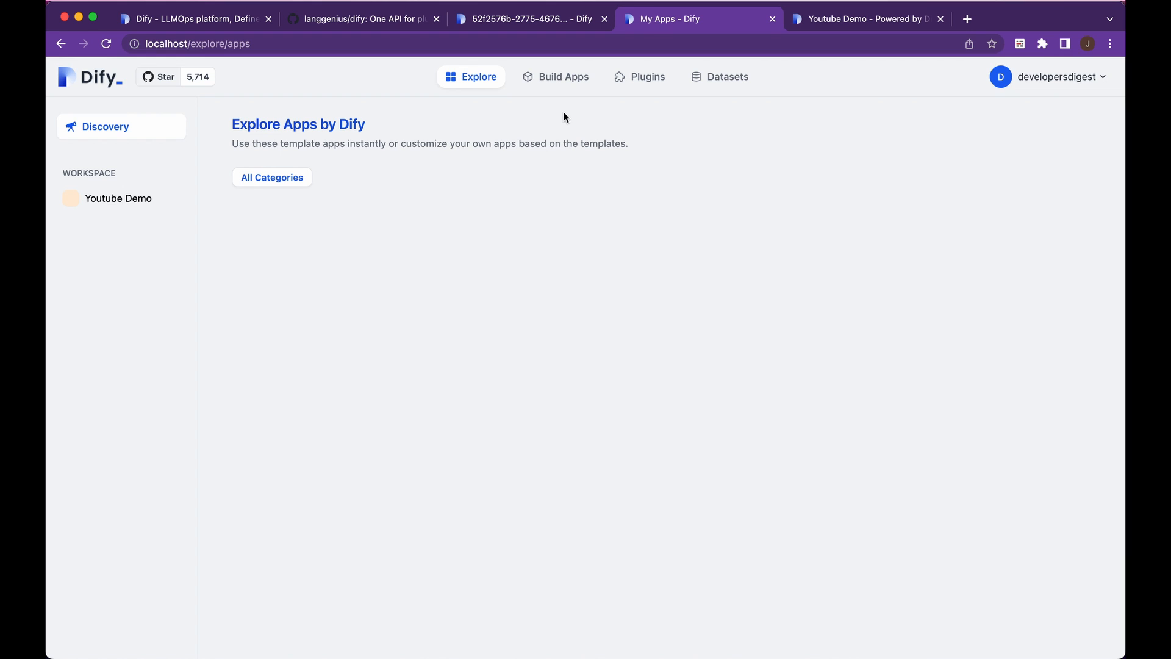
pyautogui.click(563, 76)
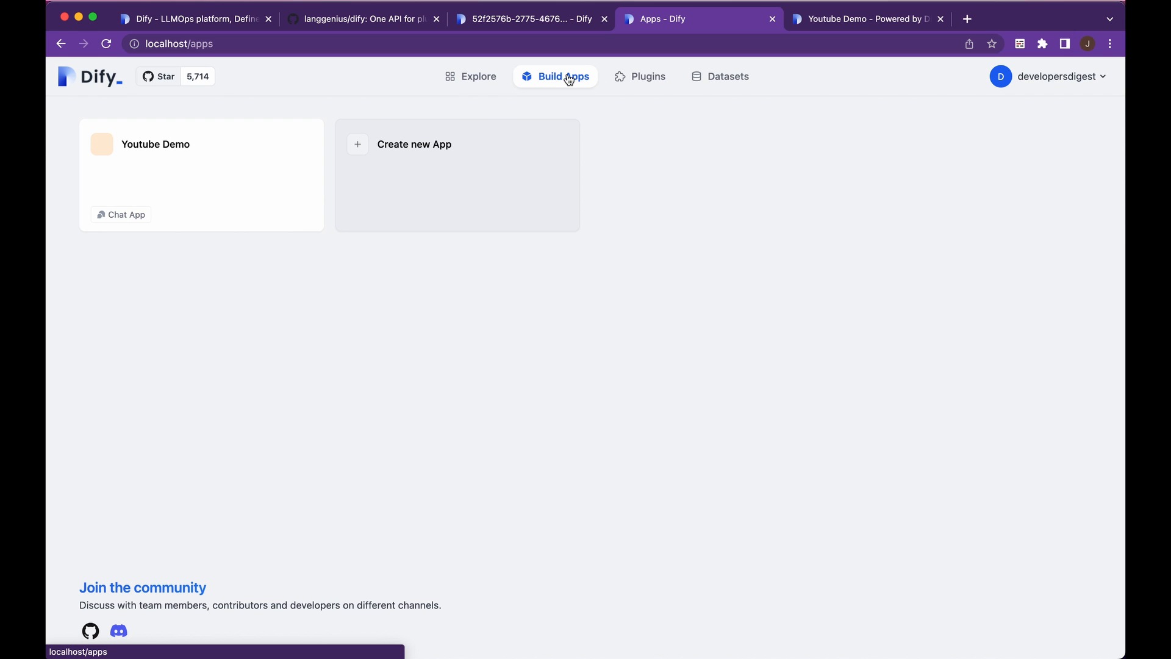
pyautogui.moveTo(421, 212)
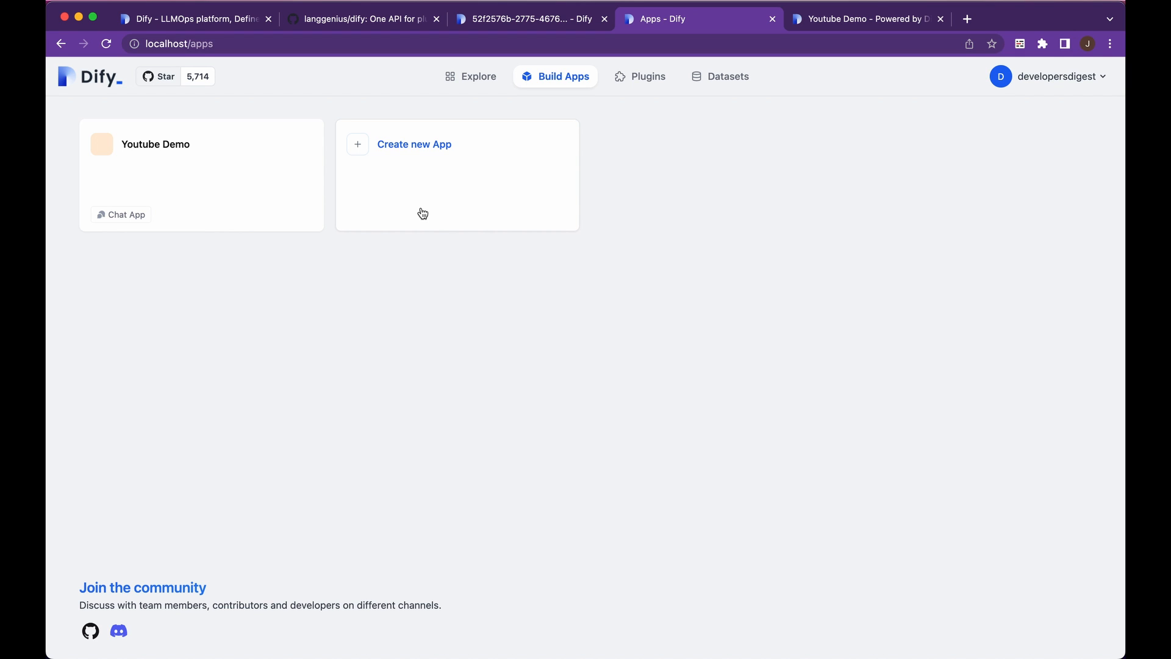
pyautogui.moveTo(423, 214)
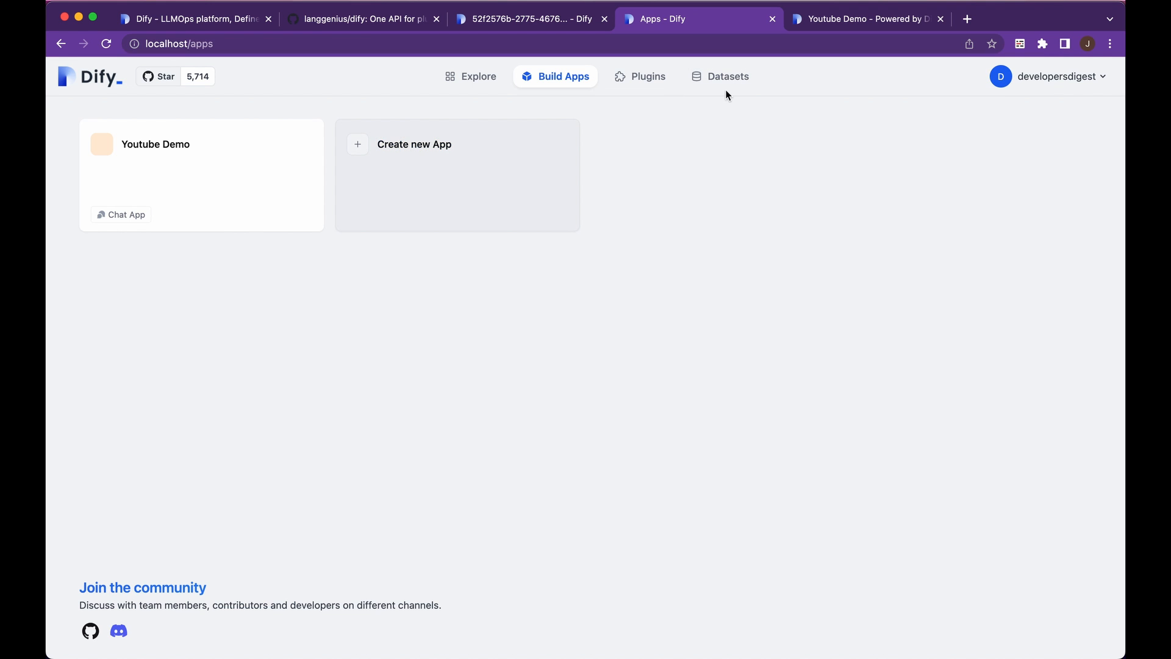
pyautogui.click(719, 76)
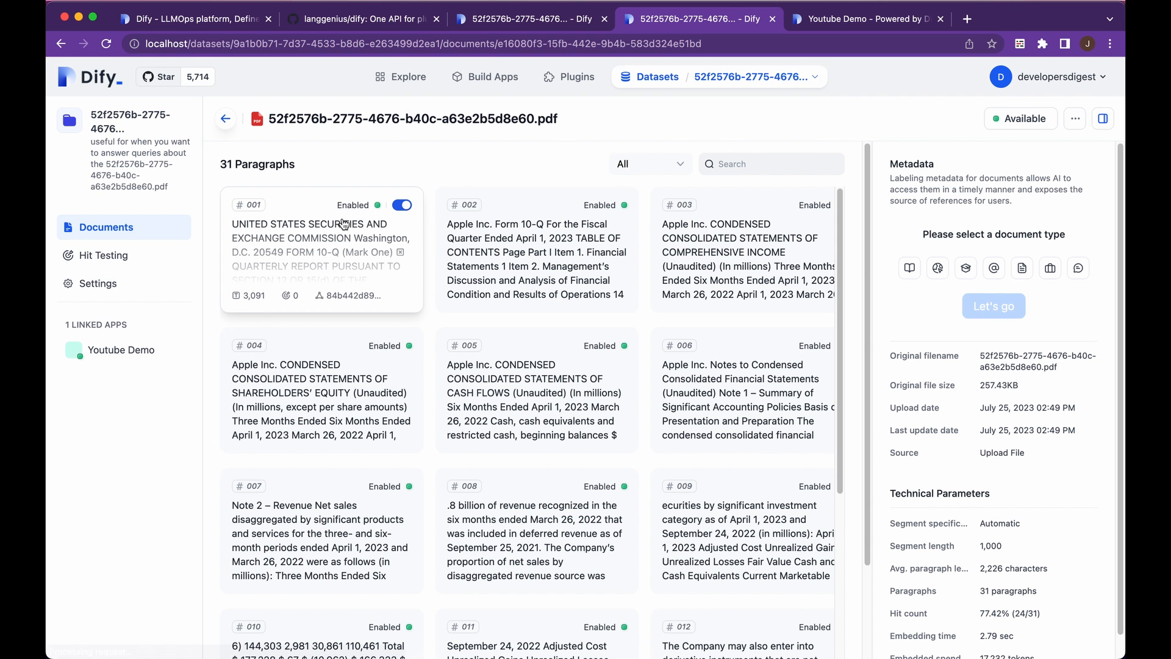
# Step: Open the Youtube Demo app from Build Apps and switch to its chat conversation
pyautogui.click(485, 75)
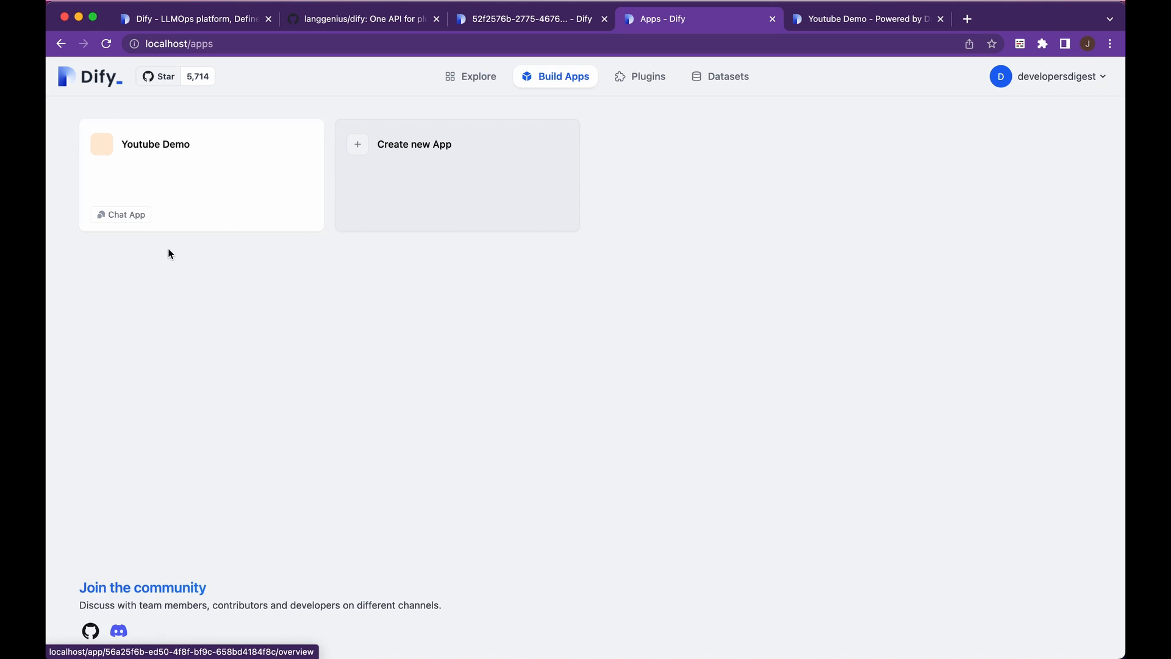
pyautogui.click(155, 144)
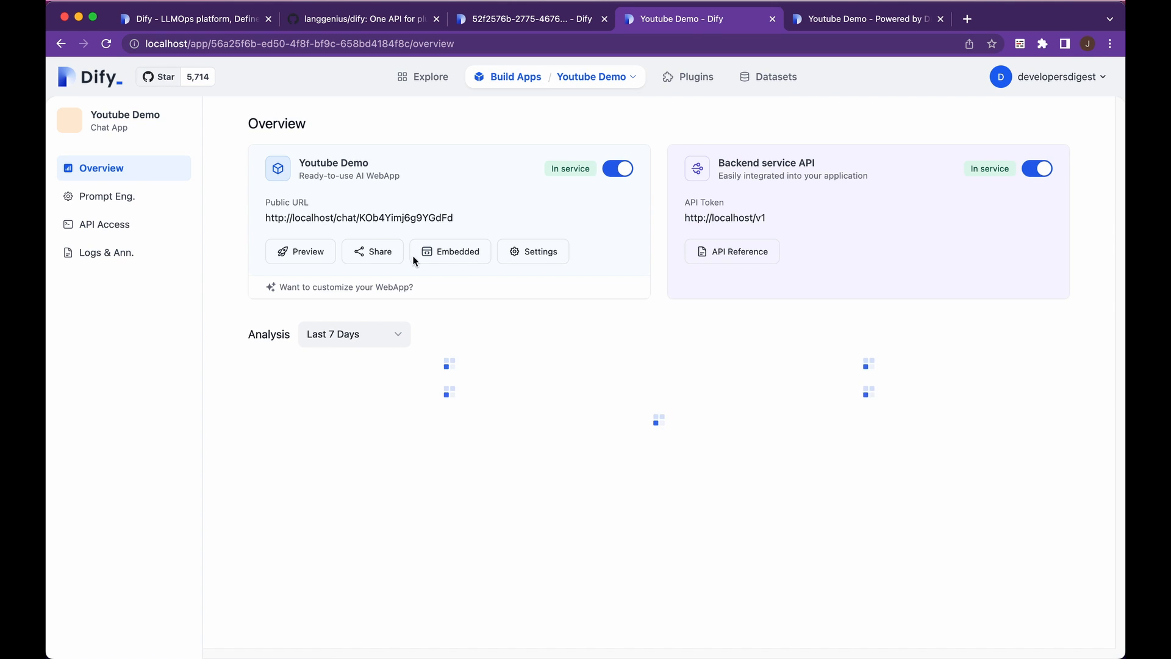
pyautogui.click(806, 18)
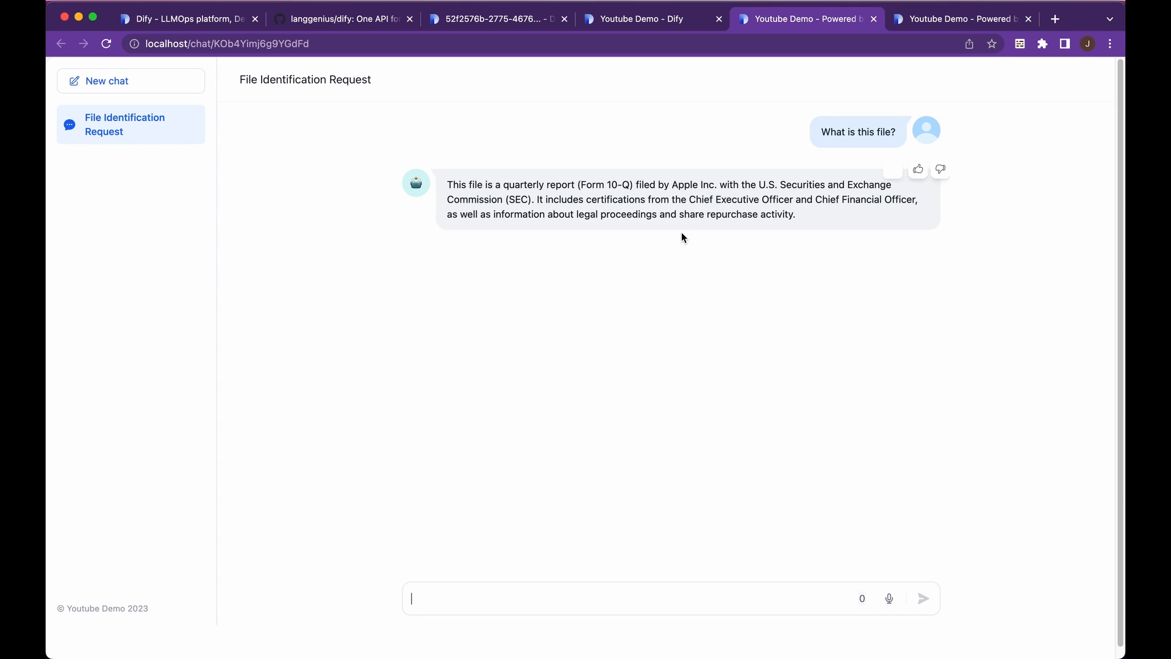
pyautogui.moveTo(488, 179)
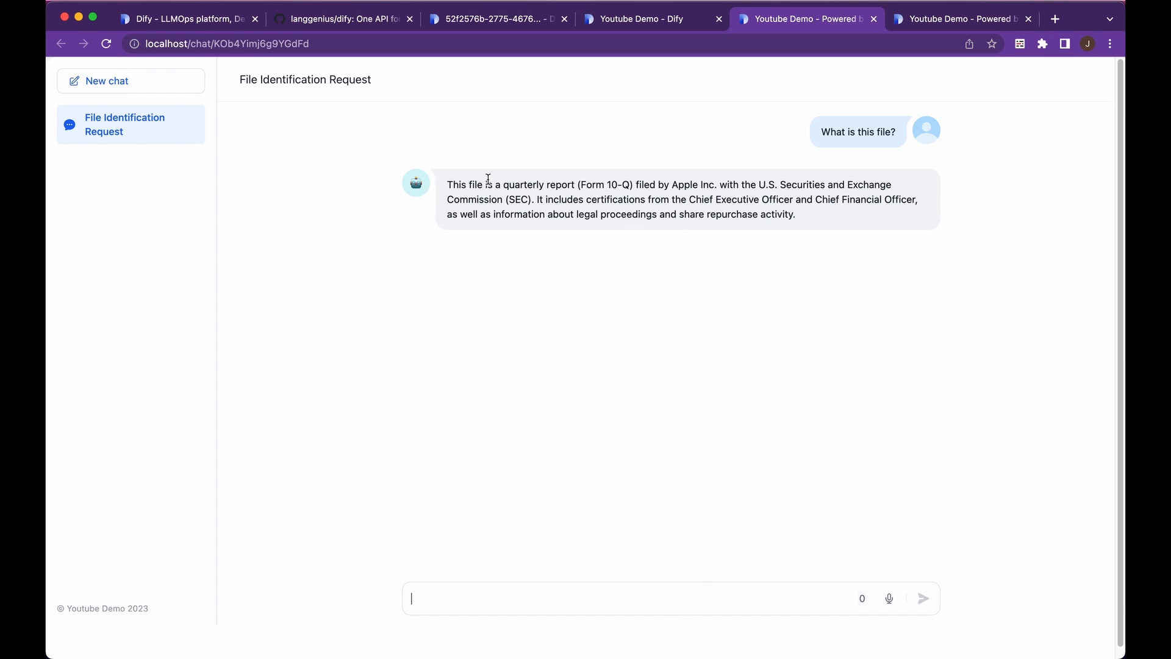
pyautogui.moveTo(774, 298)
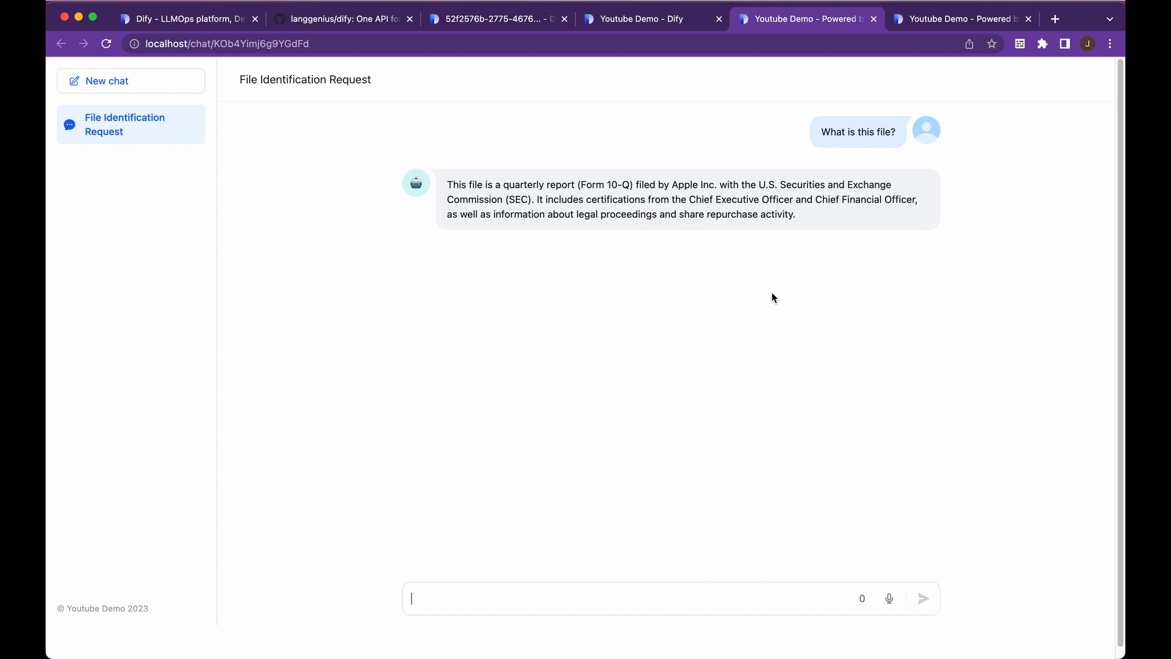
pyautogui.moveTo(637, 597)
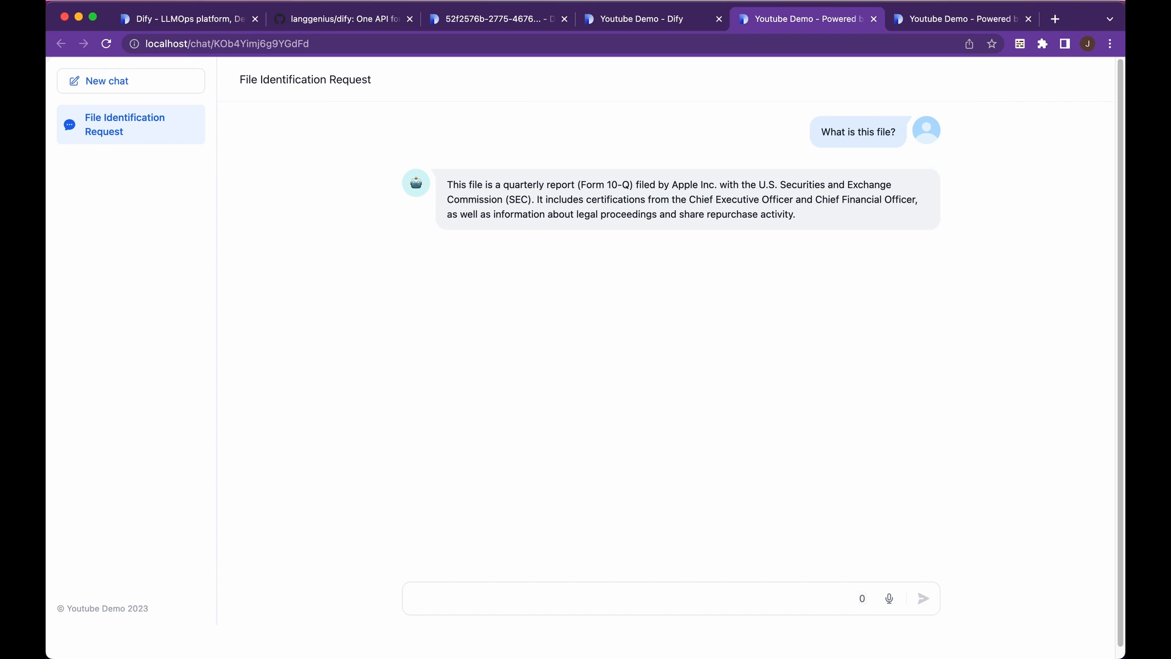
# Step: Ask the chat 'How were the earnings this quarter?' and send it
pyautogui.write('How were')
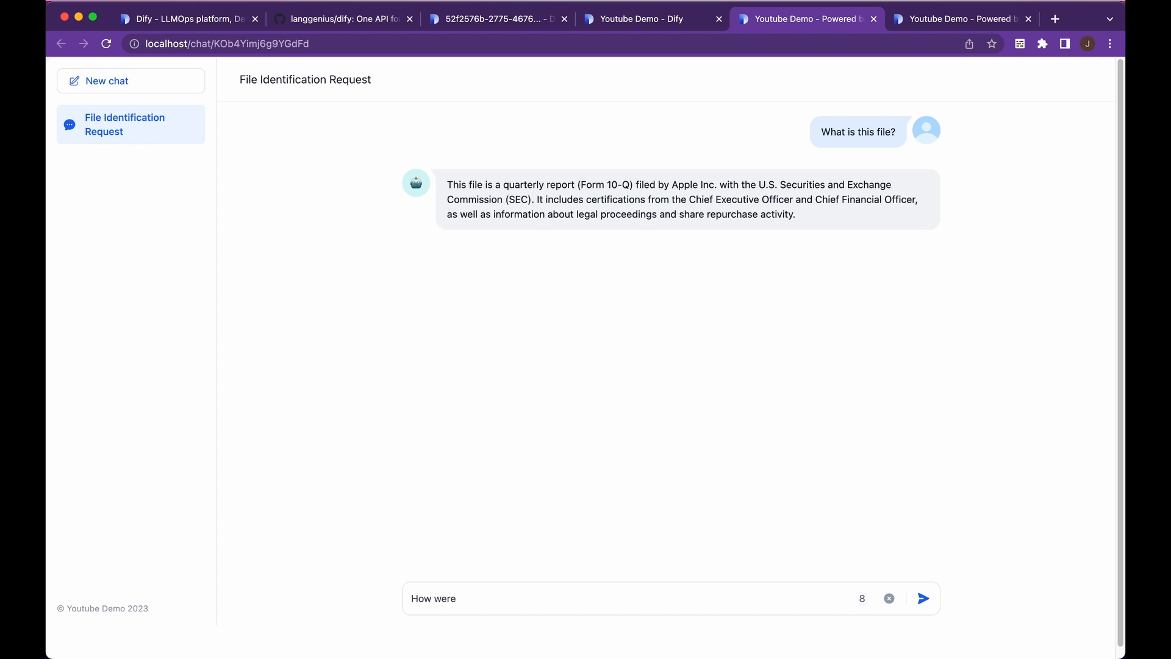
pyautogui.write('the earnings thi')
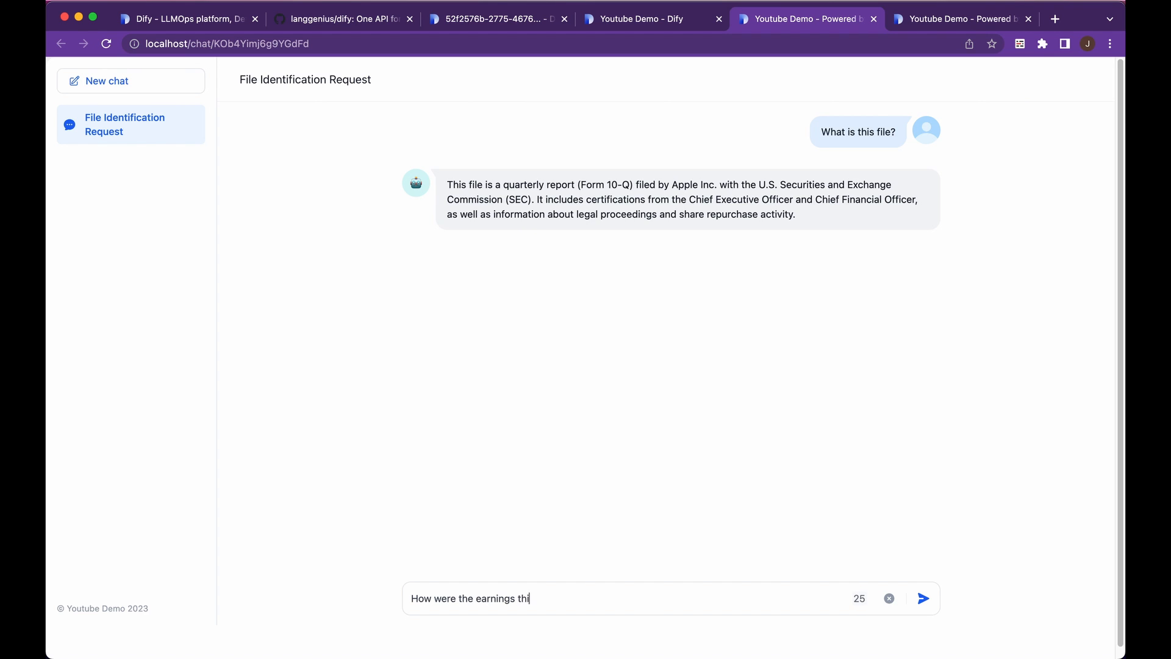
pyautogui.click(924, 598)
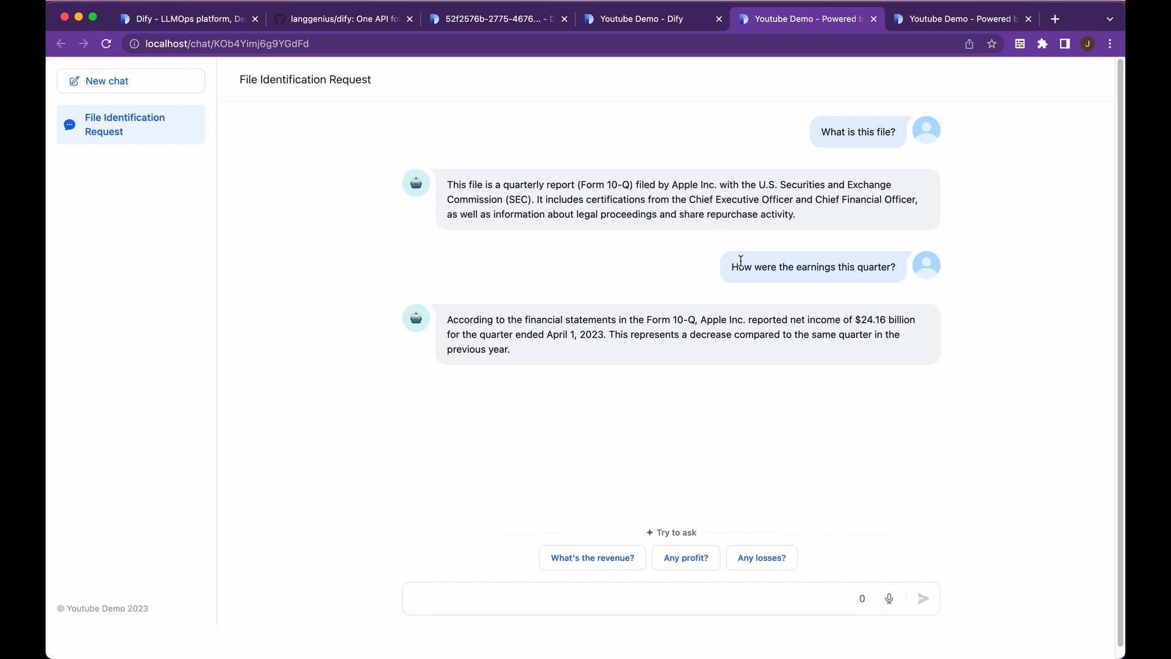
pyautogui.moveTo(854, 384)
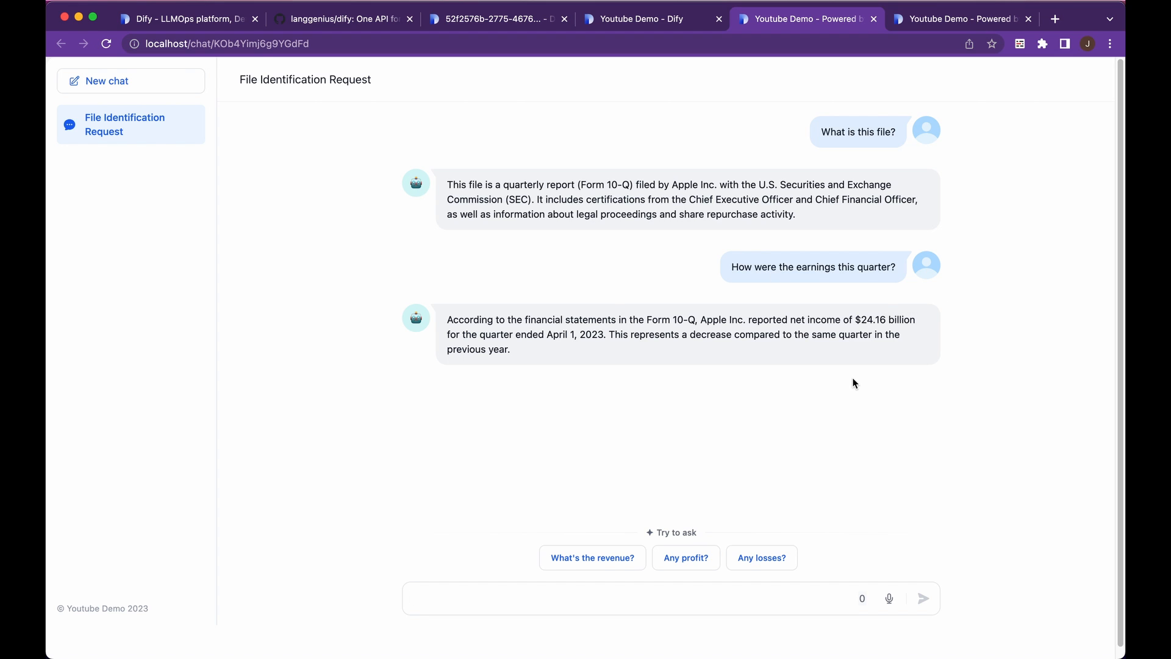
pyautogui.moveTo(593, 558)
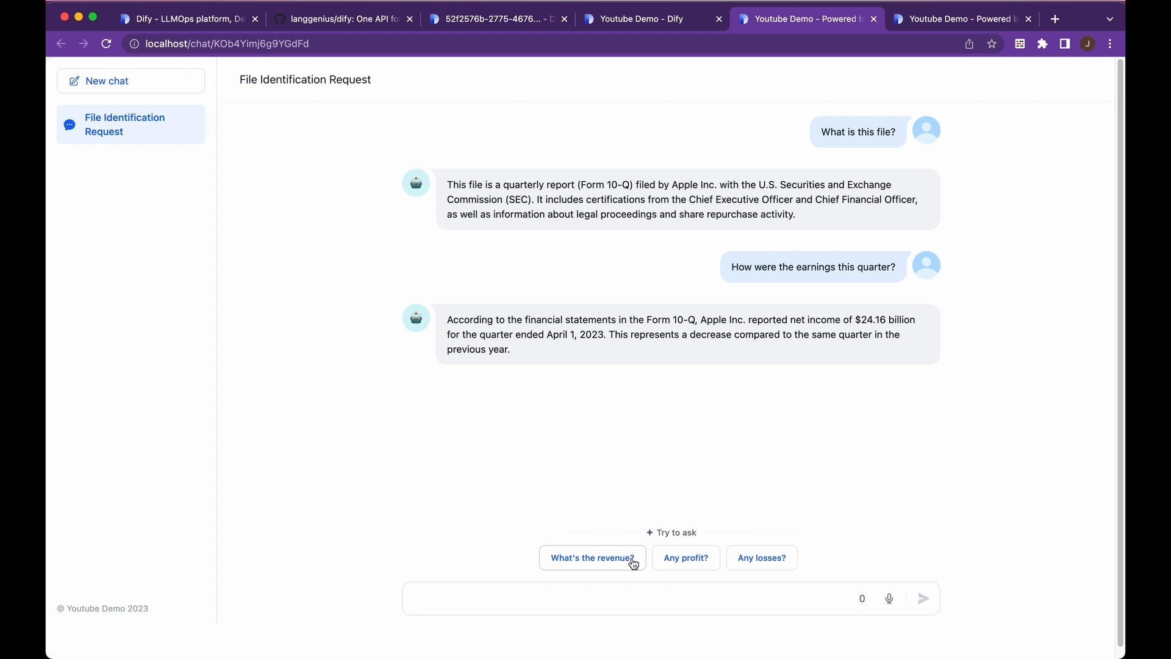
pyautogui.moveTo(746, 558)
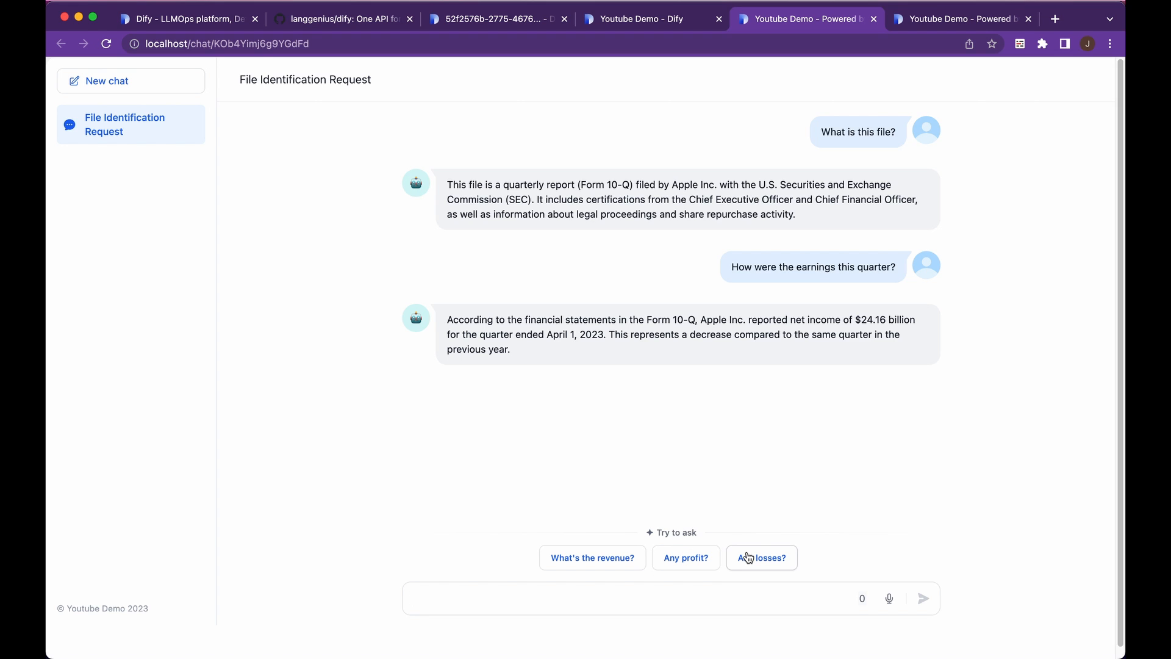
pyautogui.click(650, 19)
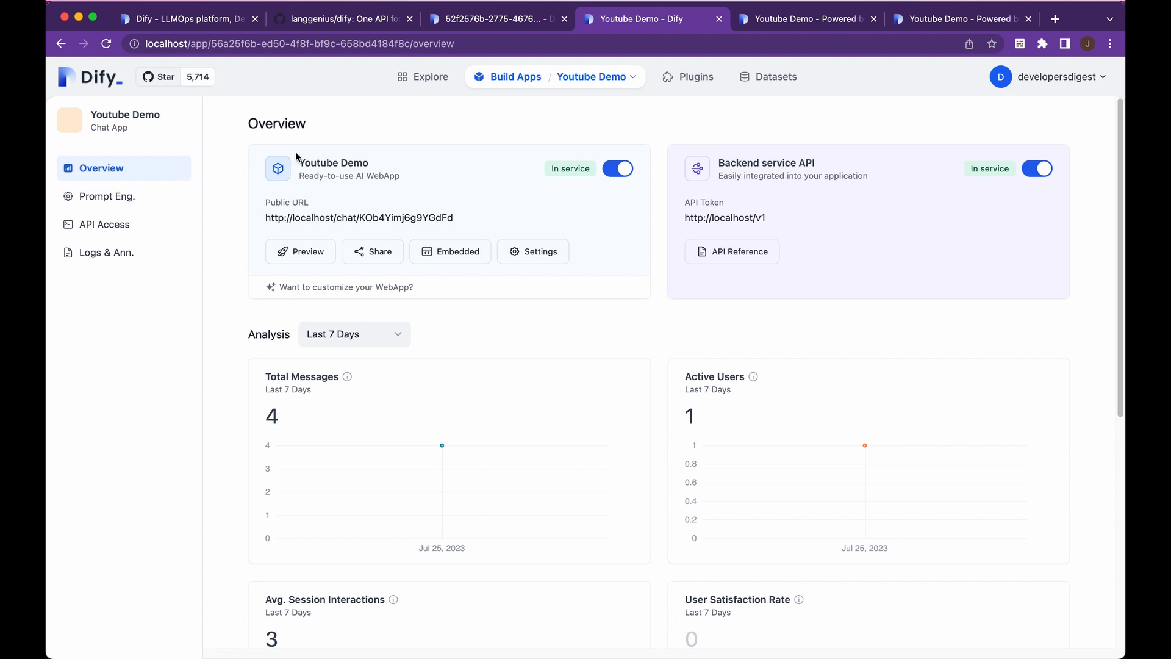
pyautogui.click(108, 195)
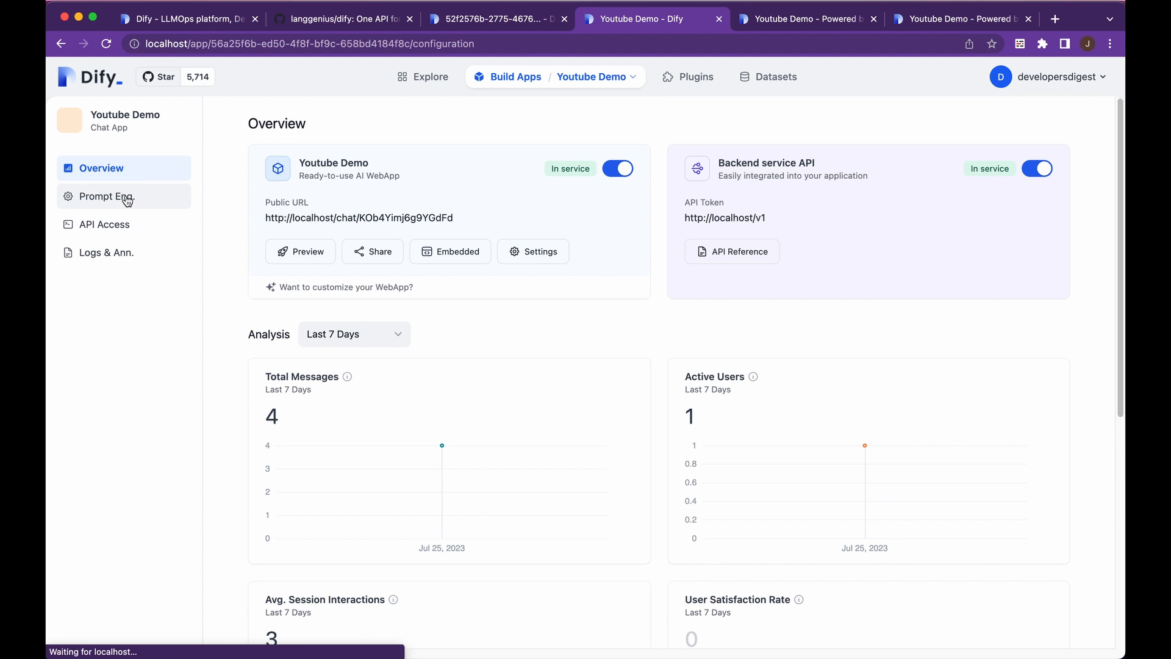
pyautogui.click(107, 195)
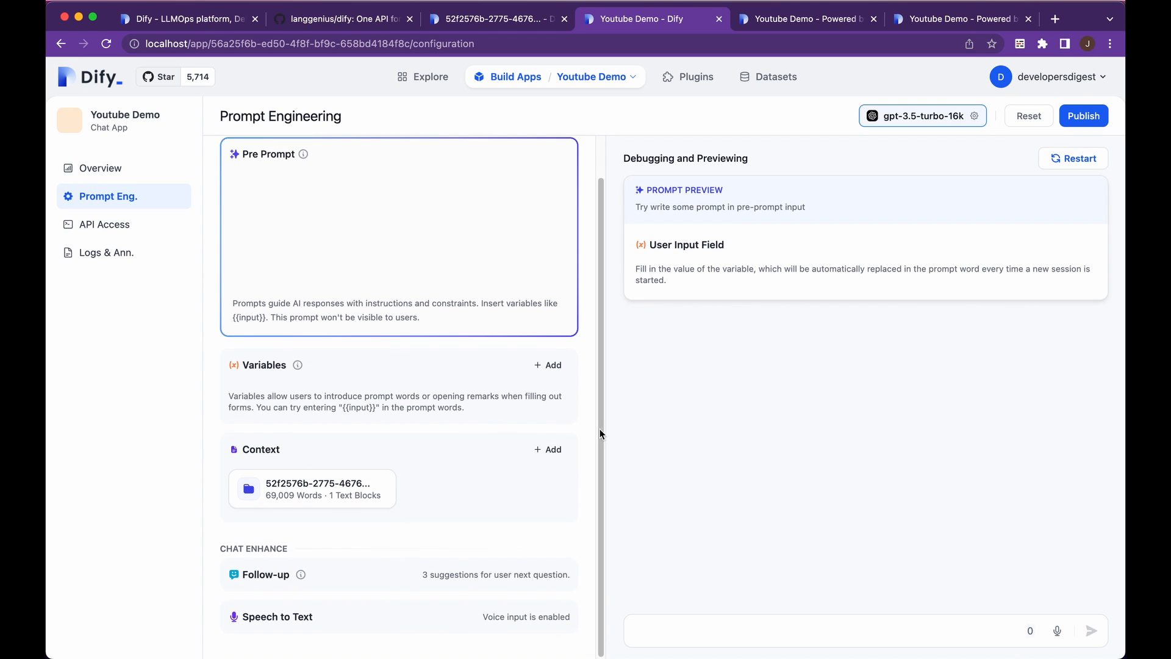
pyautogui.moveTo(556, 444)
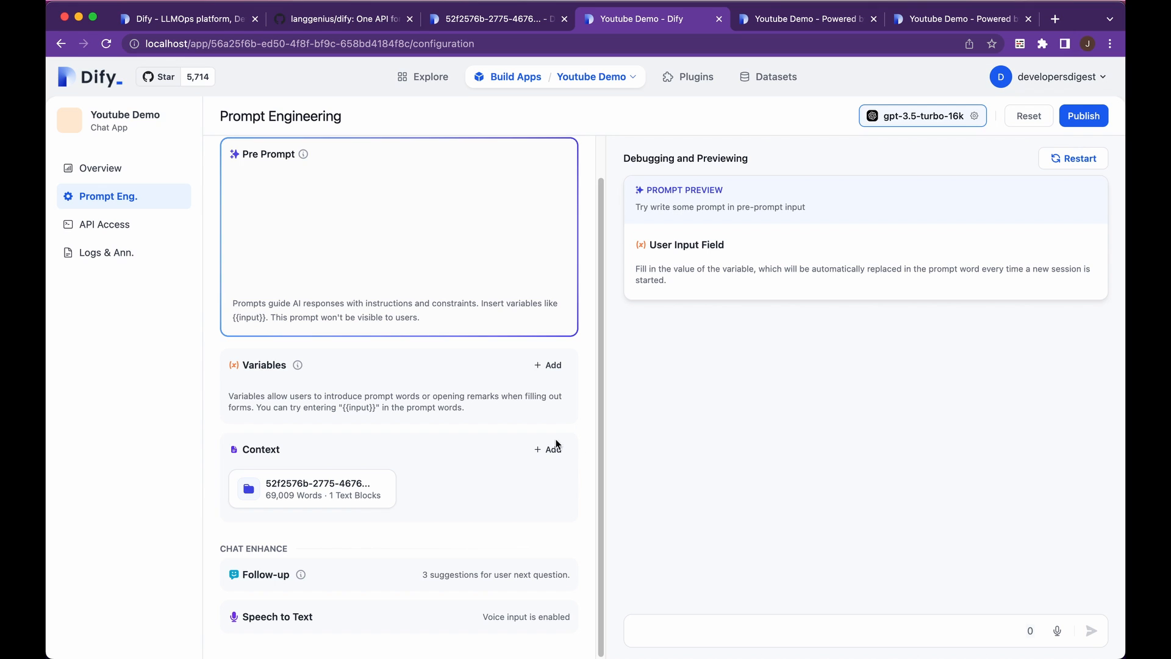
pyautogui.moveTo(792, 151)
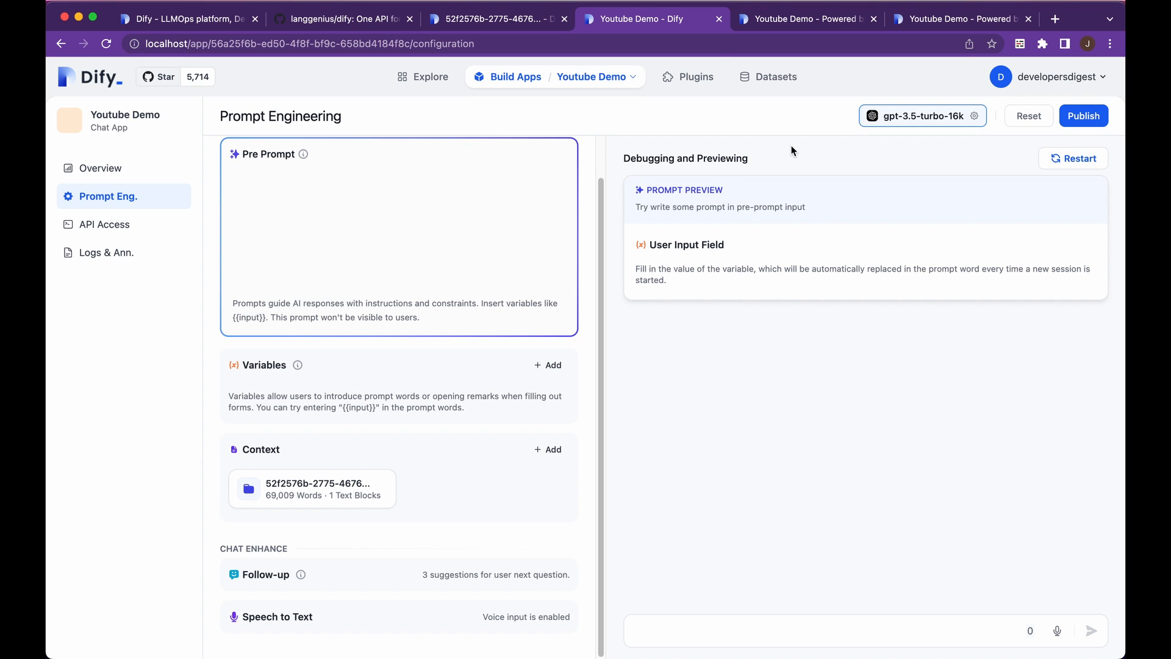
pyautogui.moveTo(440, 620)
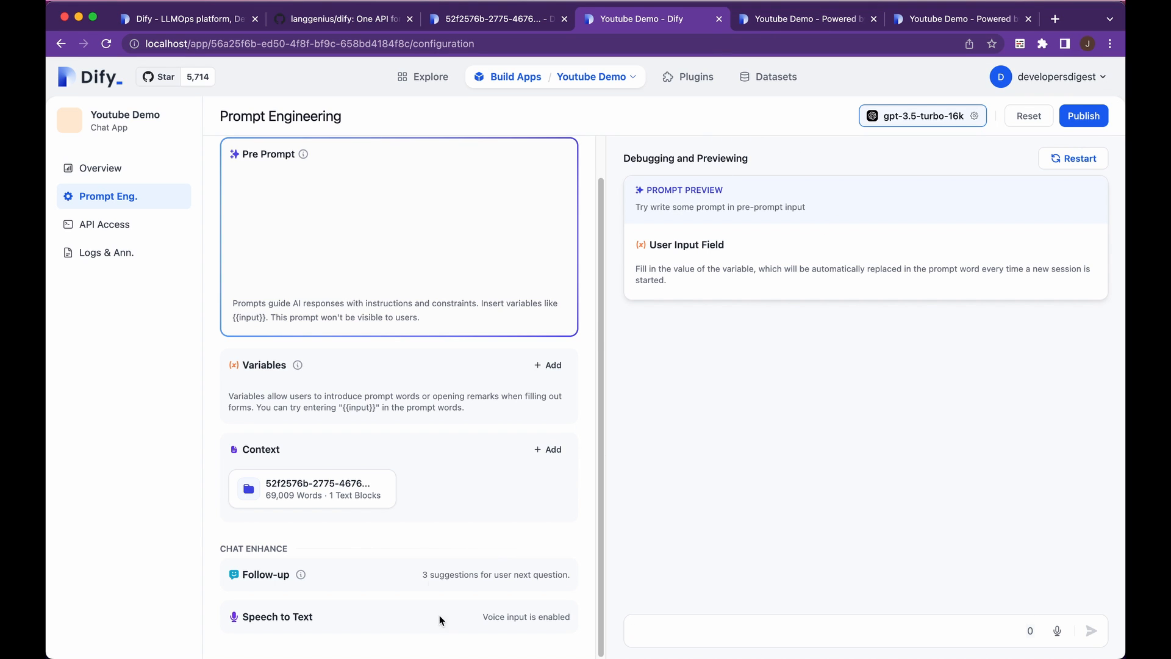
pyautogui.moveTo(534, 570)
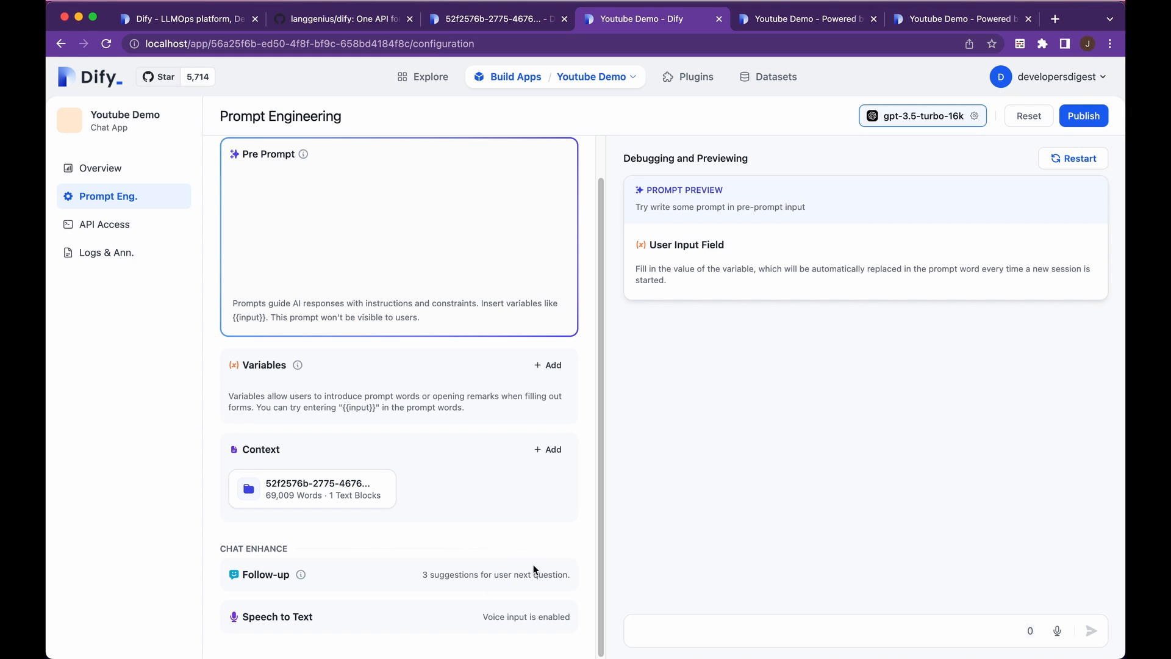
pyautogui.moveTo(301, 575)
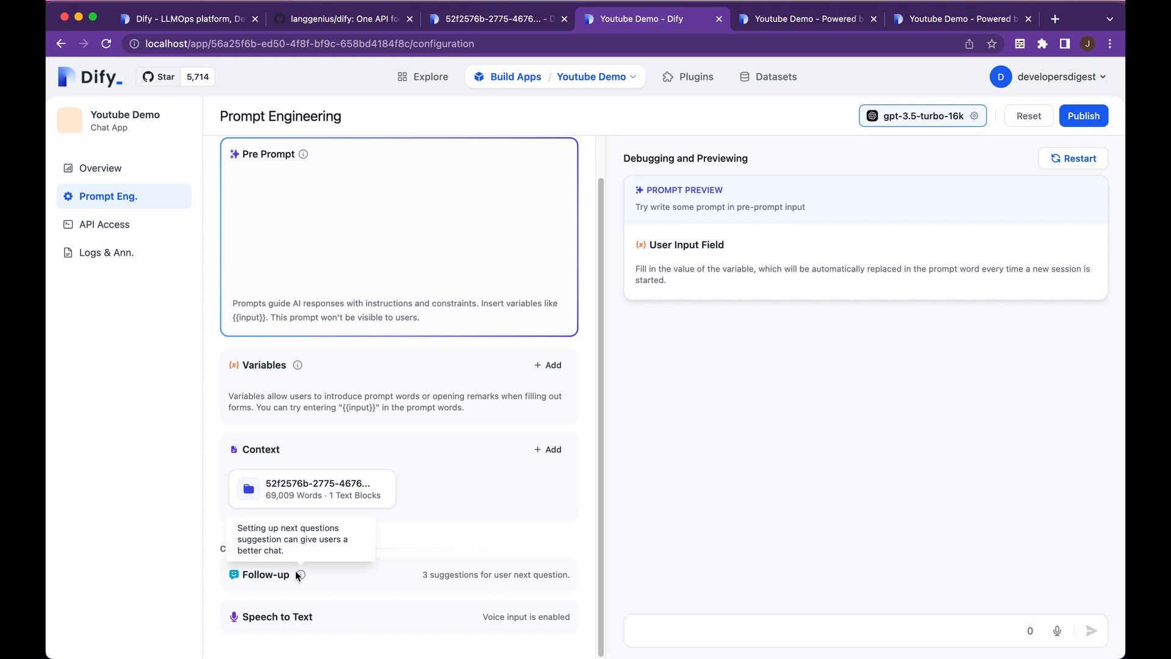
pyautogui.moveTo(729, 204)
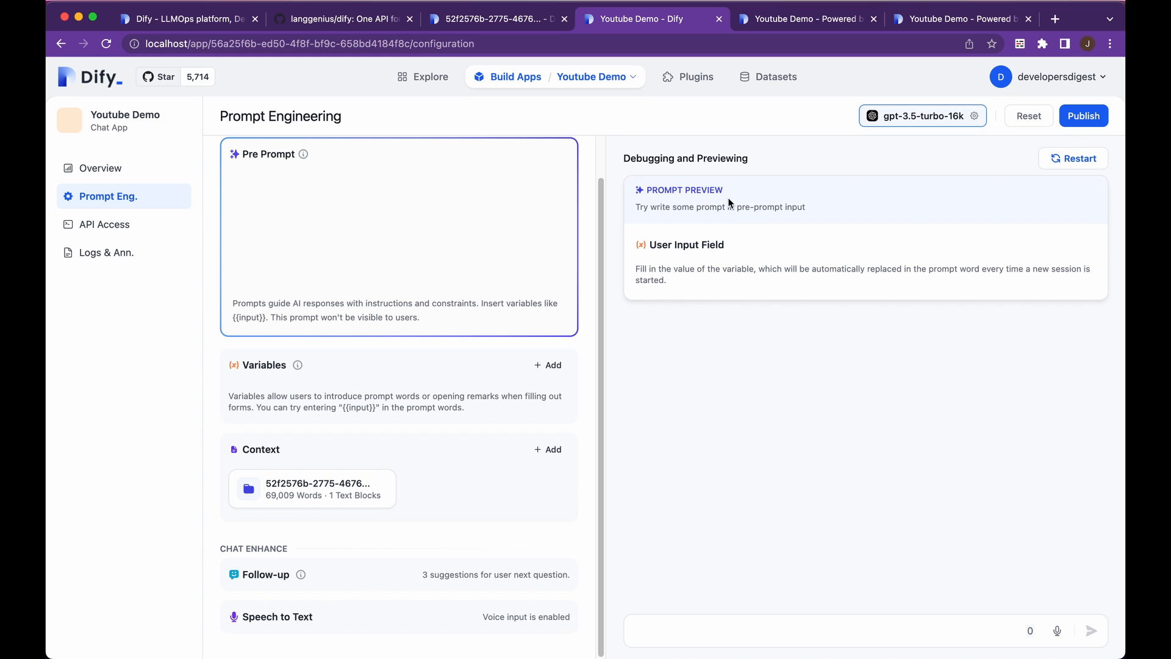
pyautogui.moveTo(520, 598)
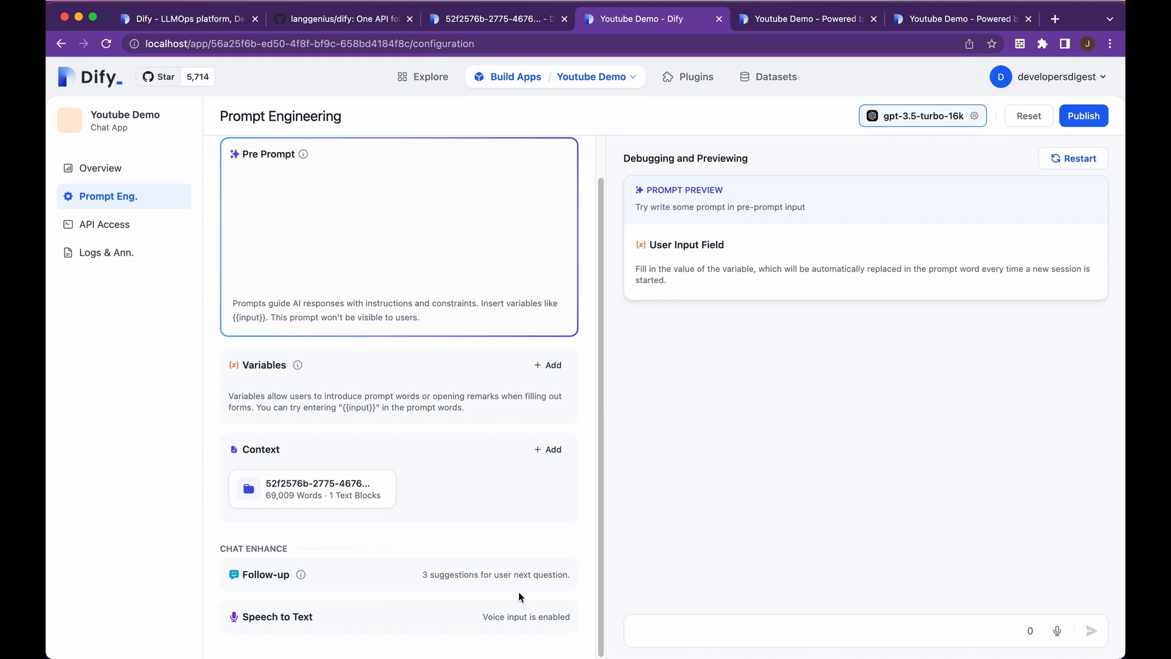
pyautogui.moveTo(794, 19)
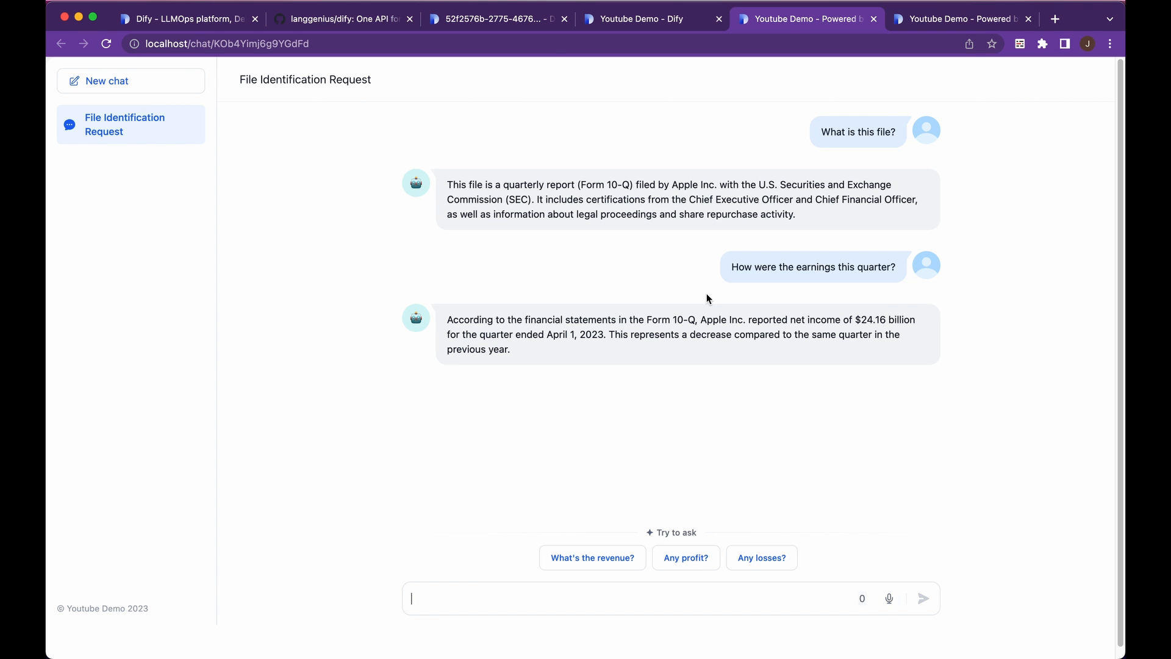
# Step: Return to the app's Prompt Engineering settings, then the langgenius/dify GitHub page
pyautogui.click(651, 18)
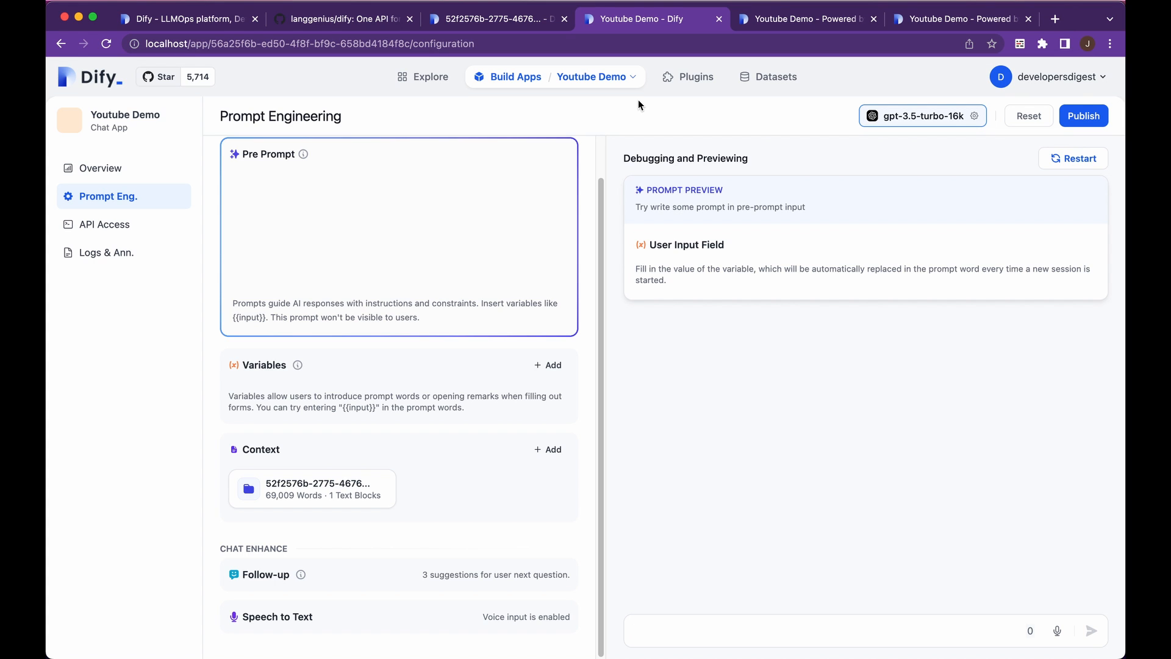
pyautogui.moveTo(649, 115)
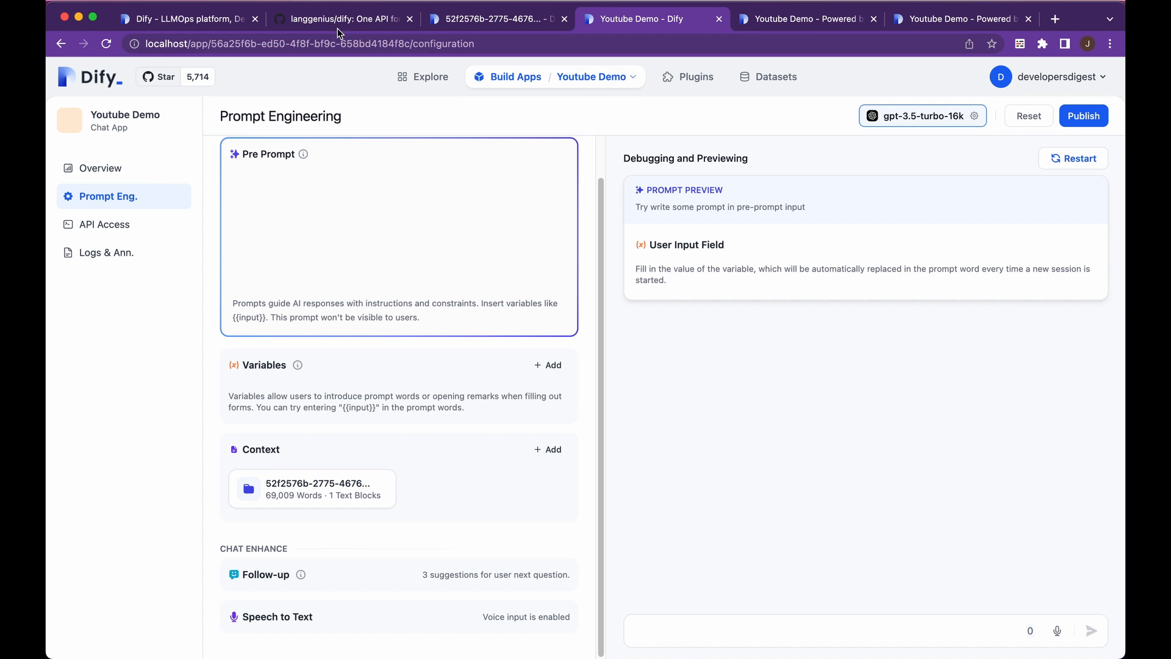
pyautogui.click(344, 19)
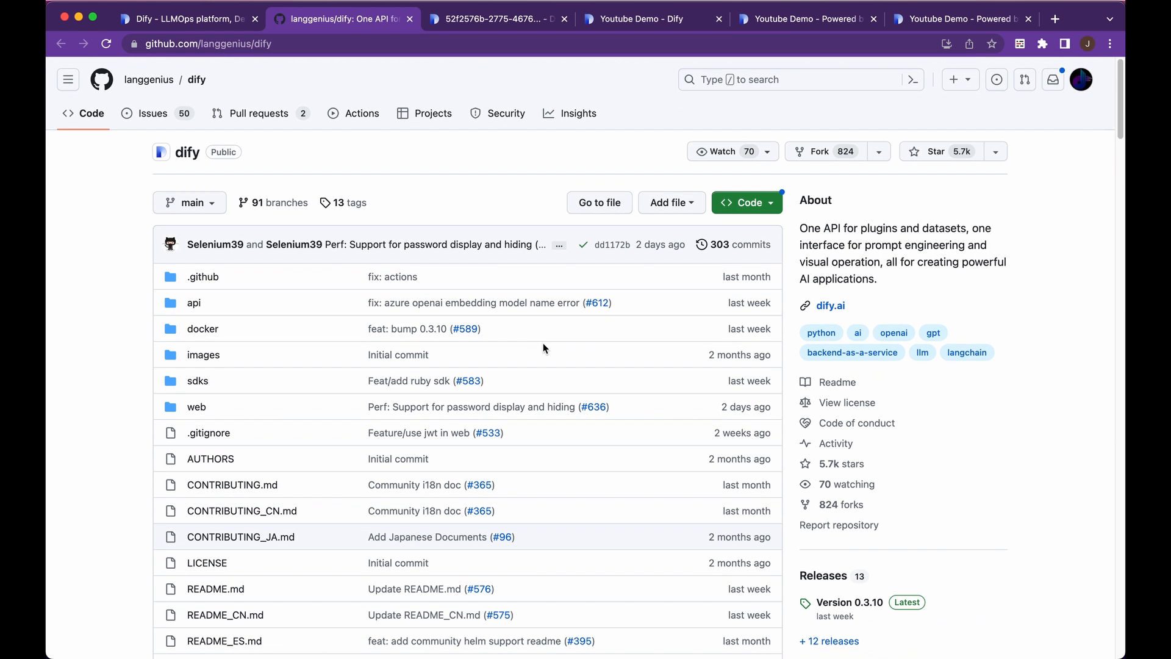
pyautogui.moveTo(966, 193)
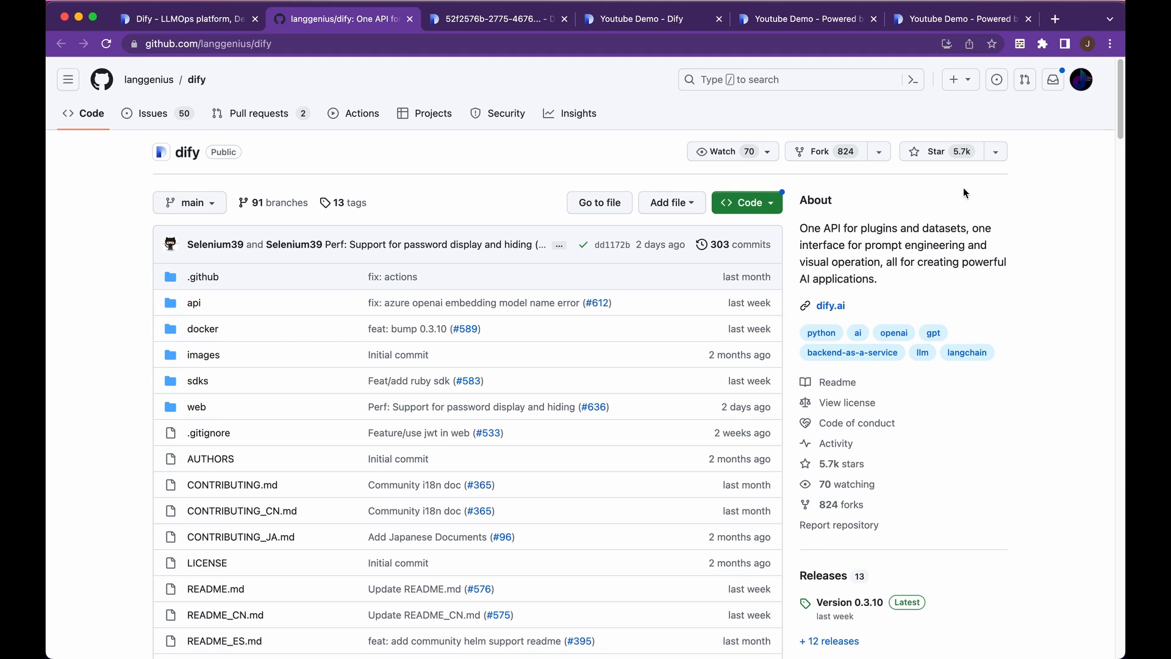